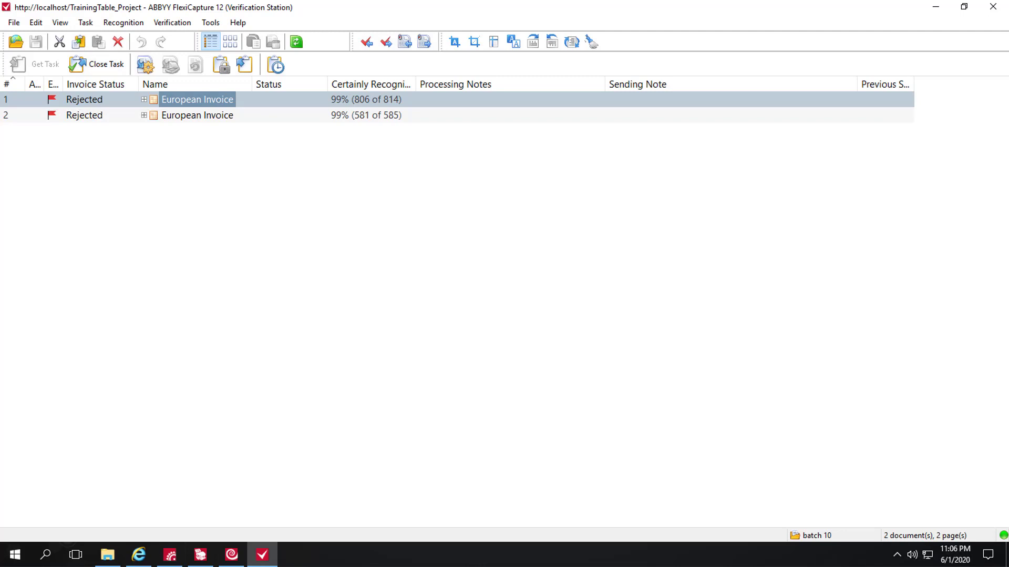
mouse_move(94, 213)
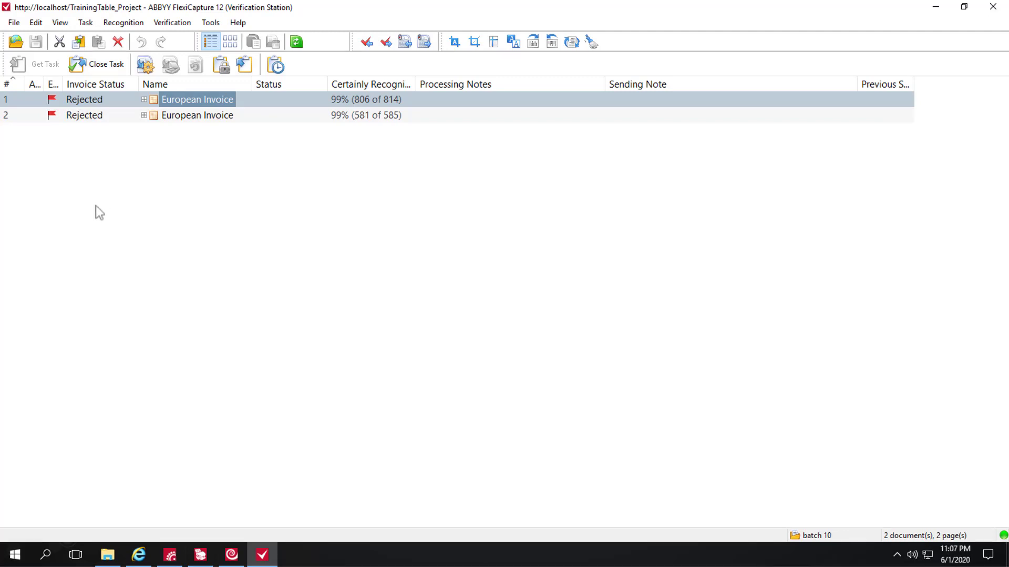
Open the first European Invoice and clear its Line Items down to one empty row
double_click(197, 99)
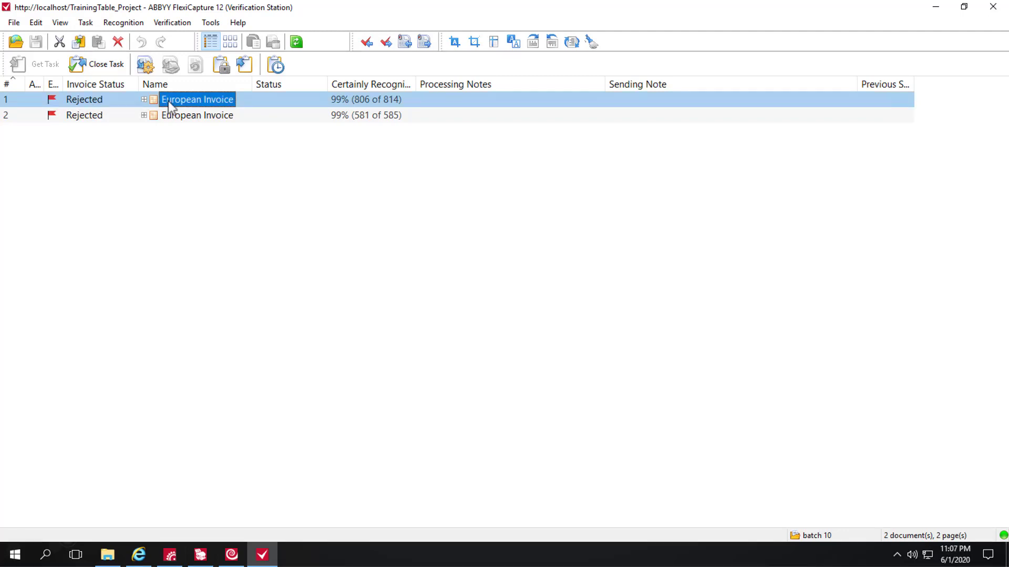
double_click(197, 99)
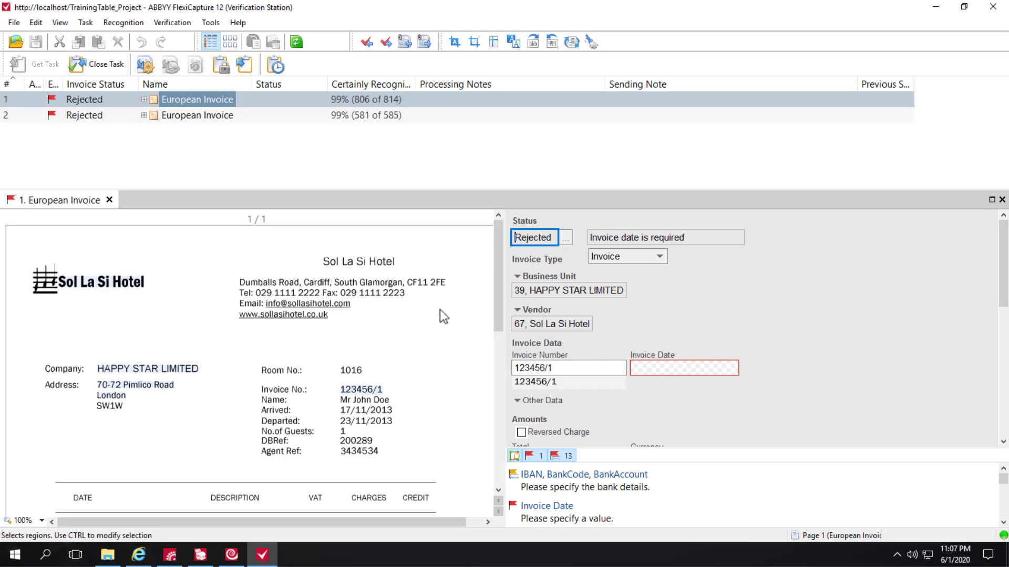
scroll("down", 3)
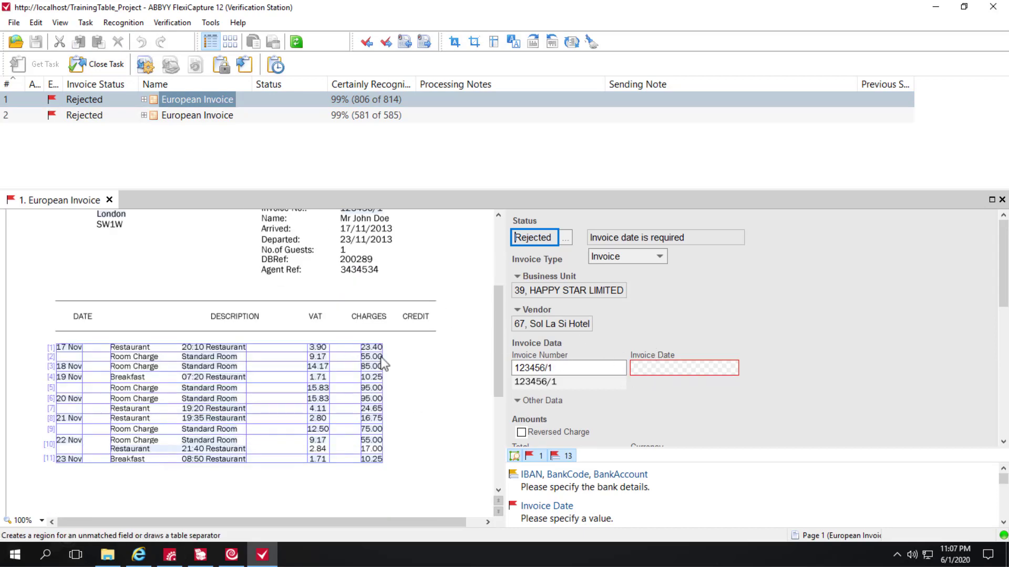
mouse_move(198, 340)
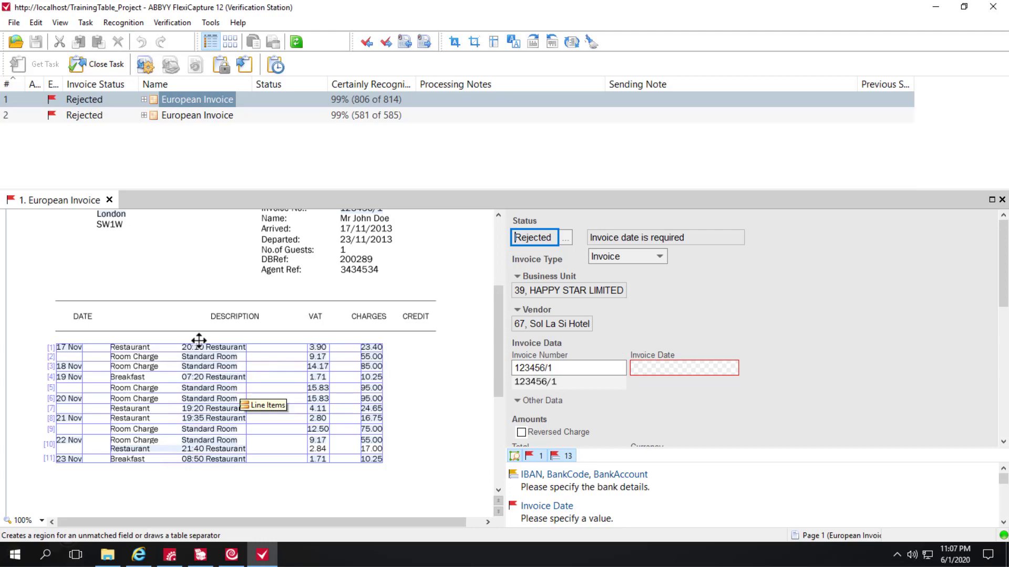
mouse_move(164, 349)
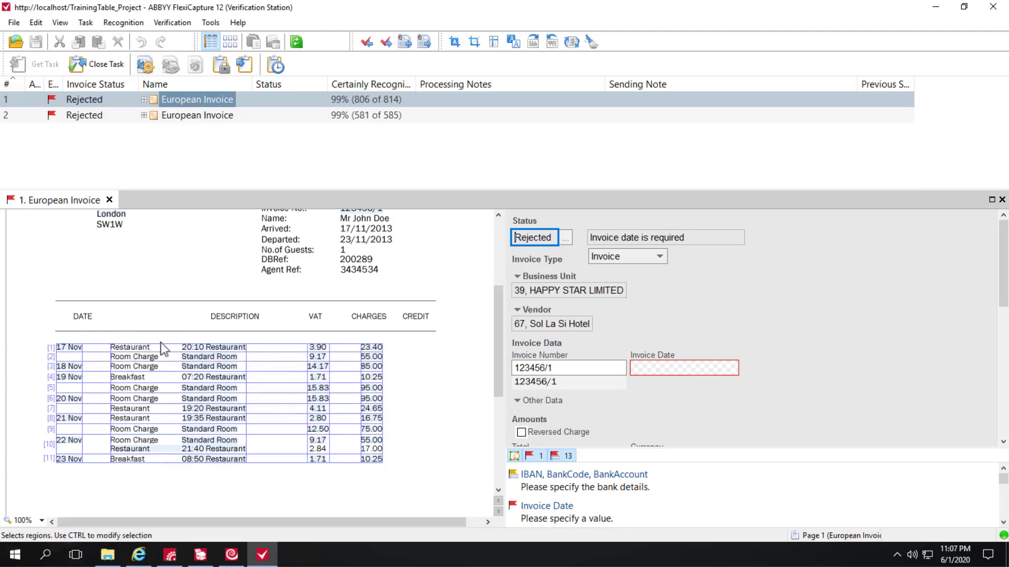
mouse_move(161, 361)
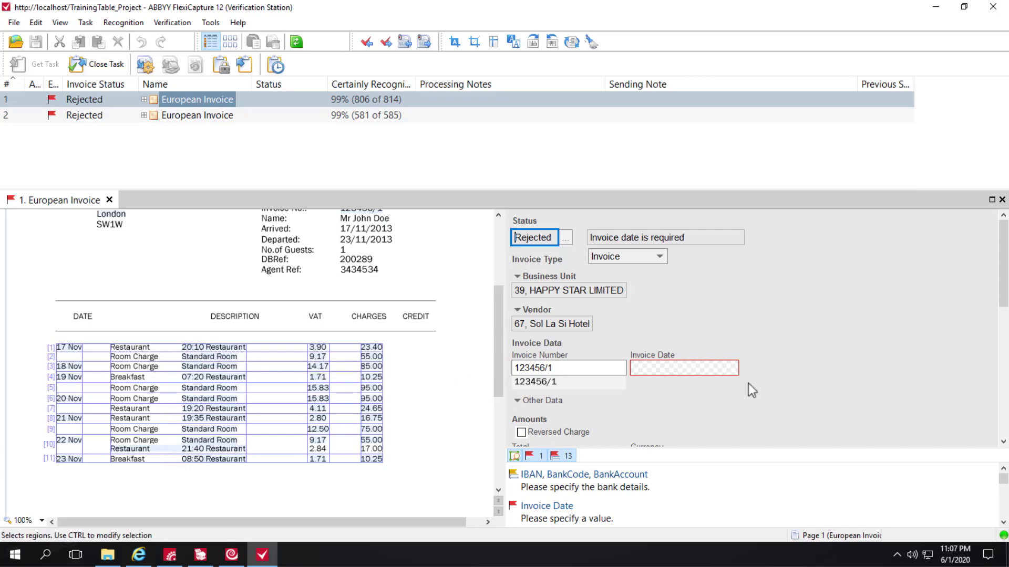
scroll("down", 3)
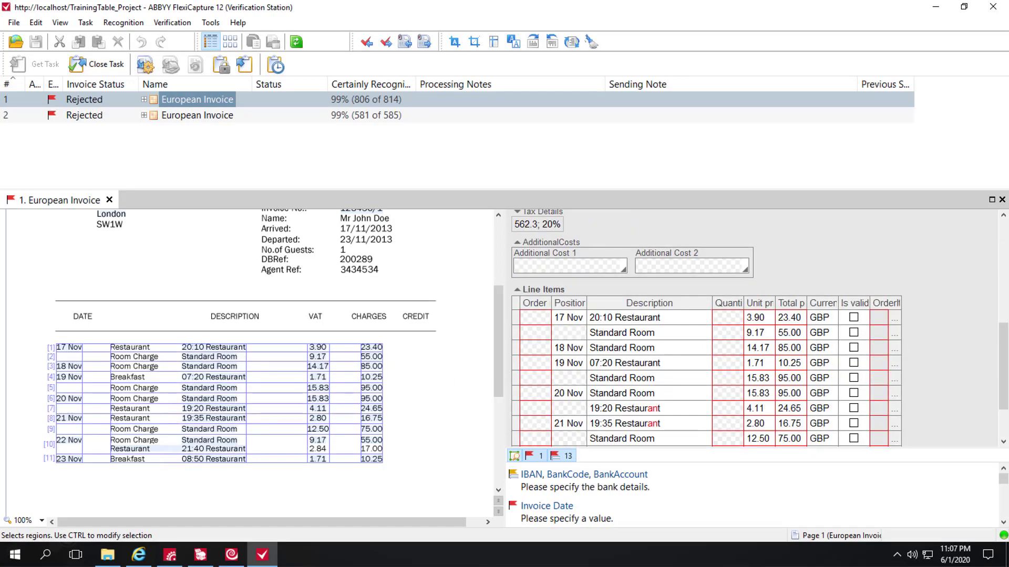
left_click(649, 318)
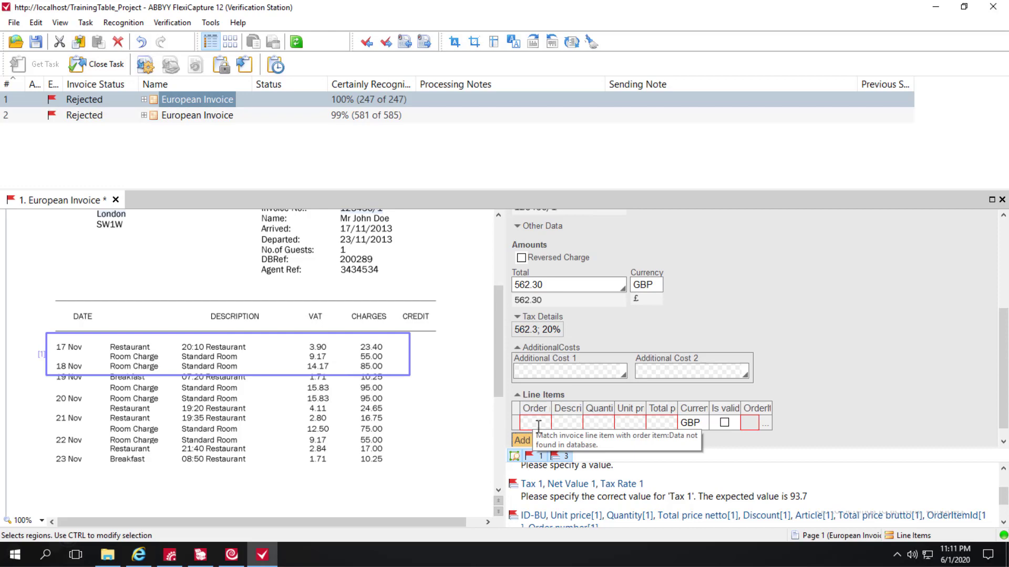
Fill line item 1 with 17 Nov, Restaurant 20:10 Restaurant, 23.40, and add a second row
left_click(535, 422)
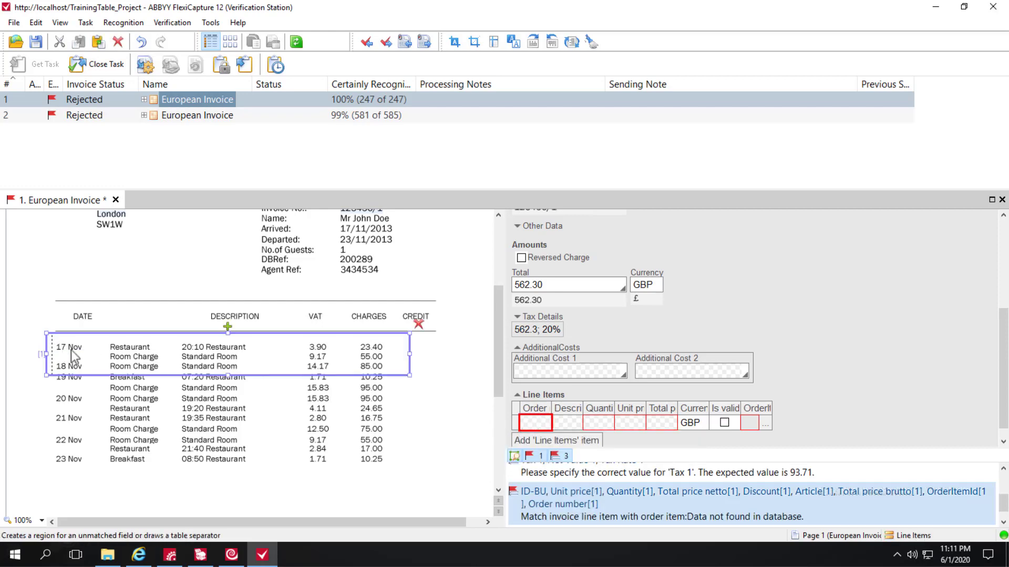
left_click(69, 347)
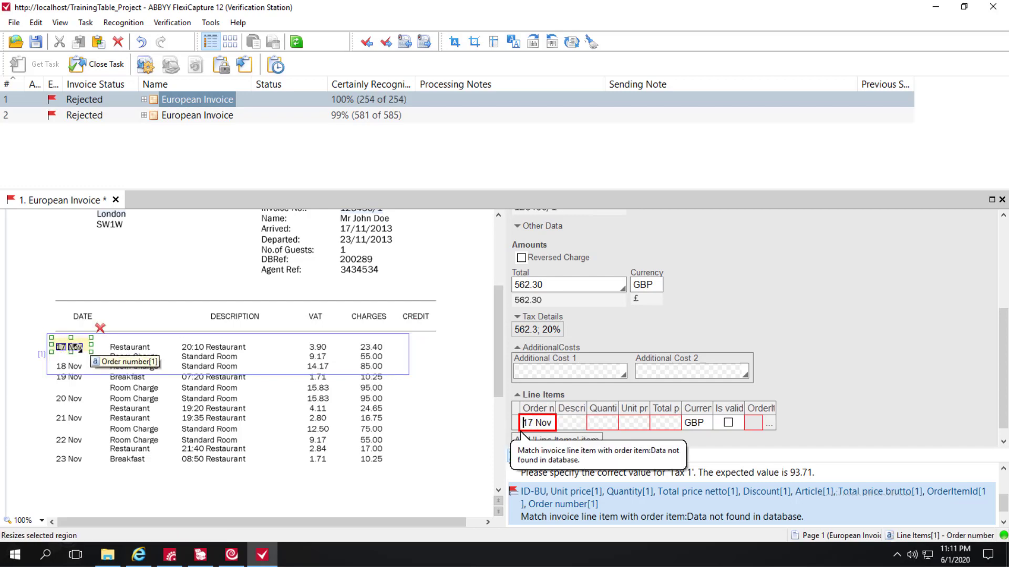
left_click(572, 422)
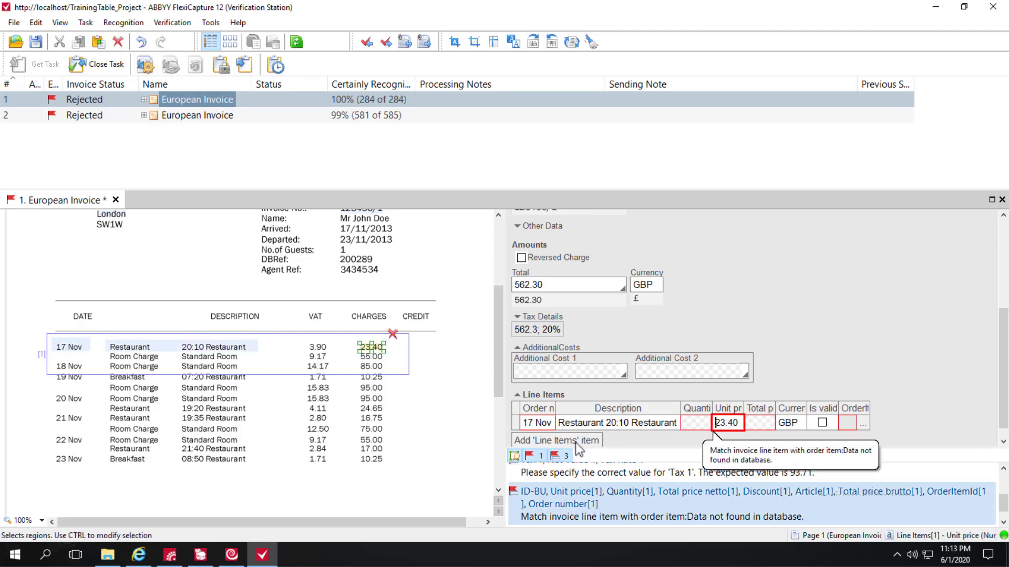
left_click(555, 441)
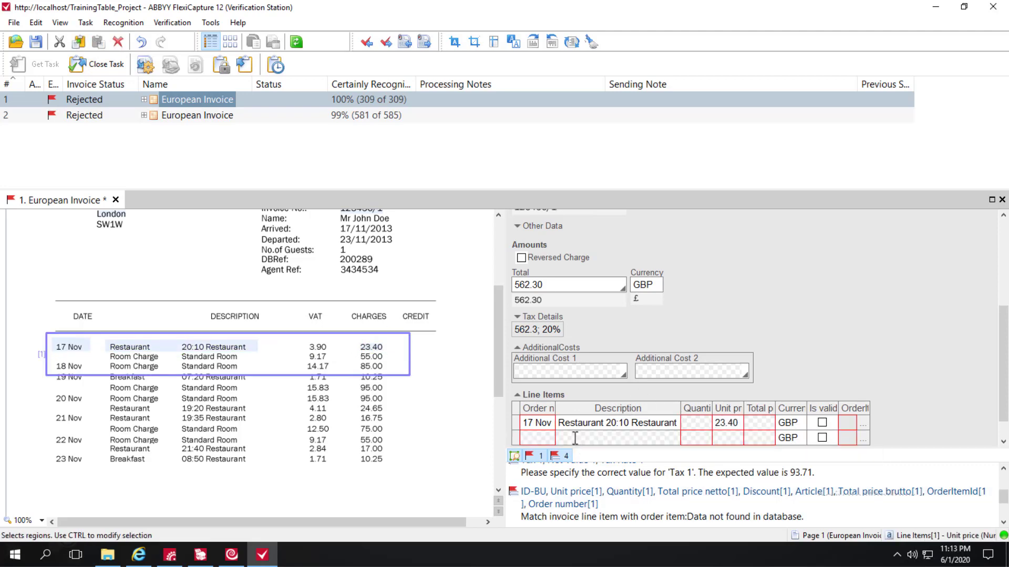
left_click(617, 438)
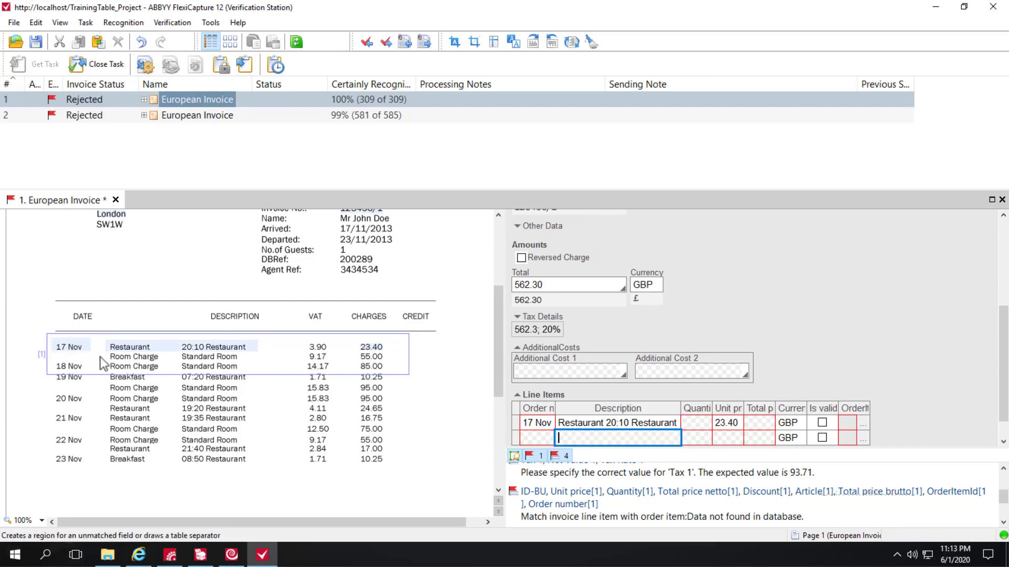
mouse_move(228, 367)
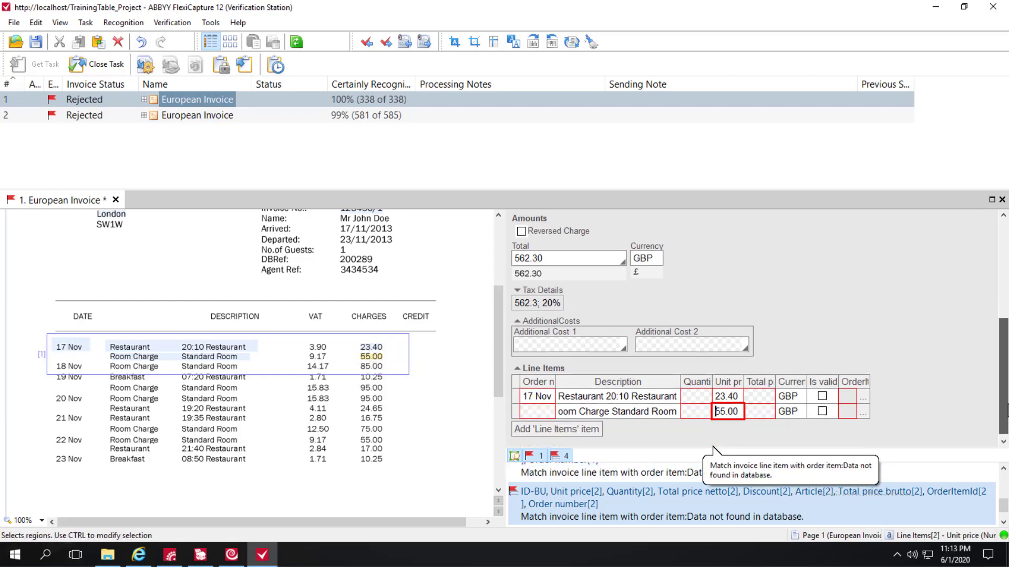
Add a third line item: 18 Nov, Room Charge Standard Room, 85.00, correcting row 2's description
left_click(556, 441)
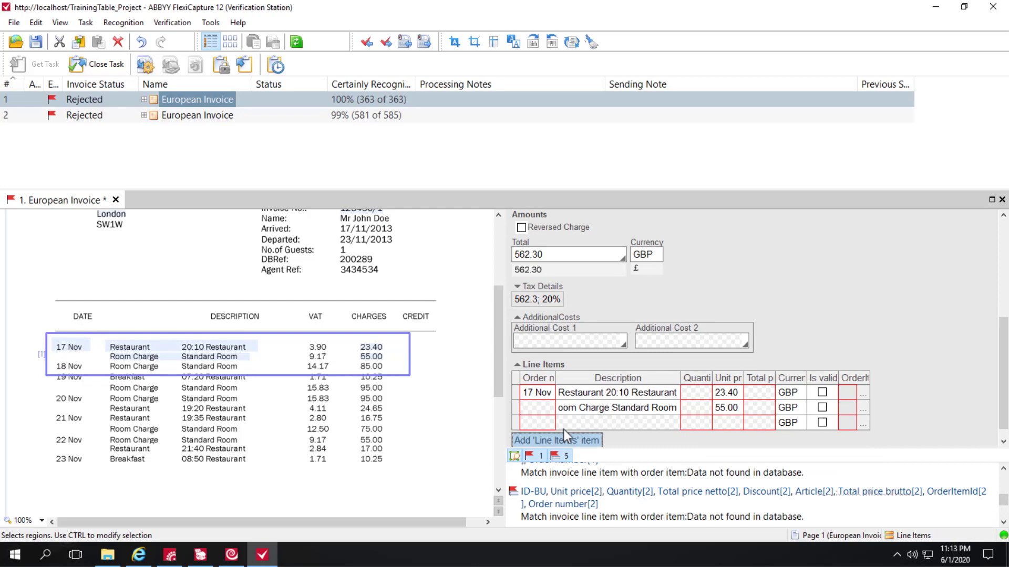
left_click(129, 347)
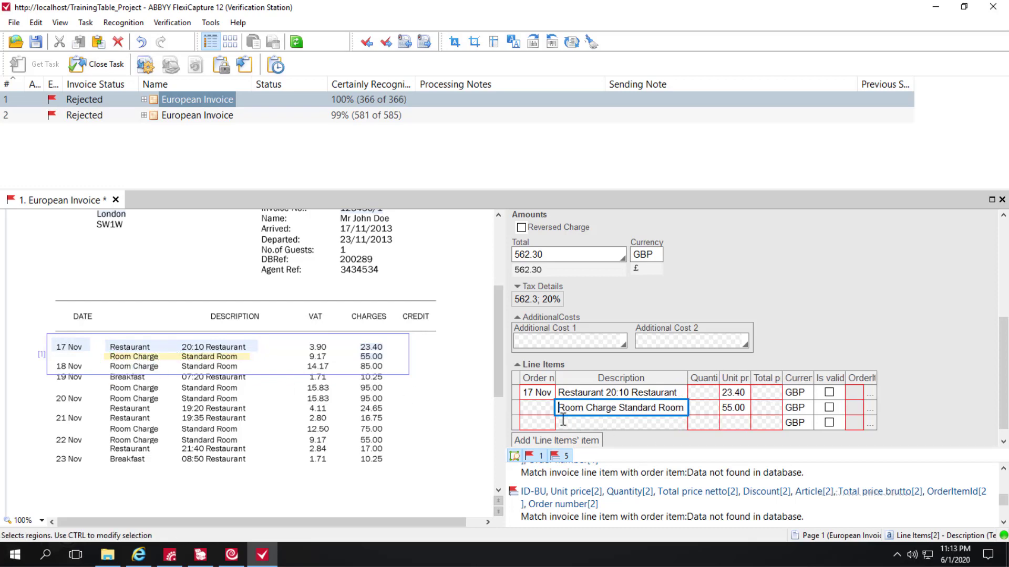
mouse_move(537, 424)
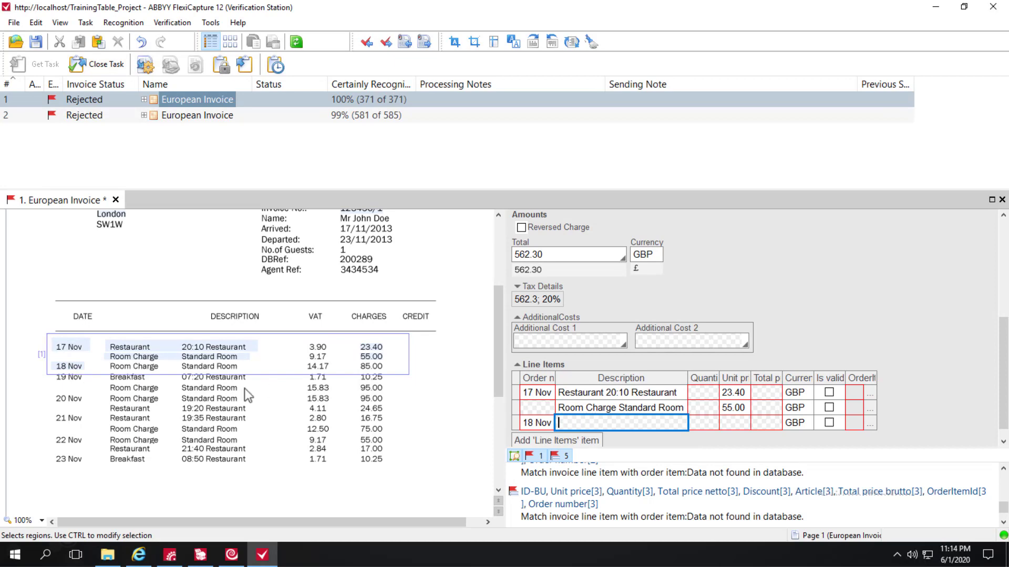
mouse_move(248, 383)
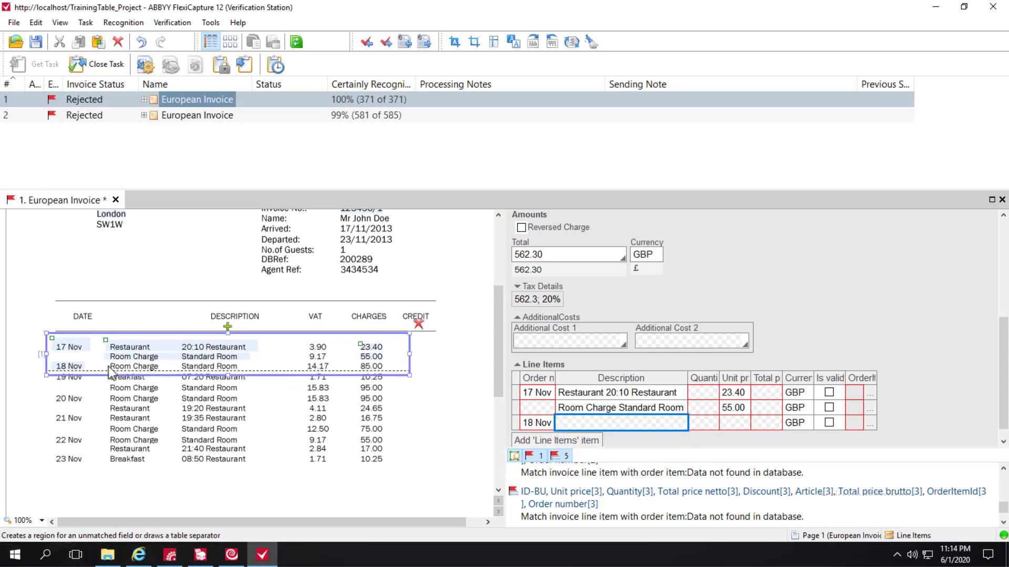
left_click(135, 367)
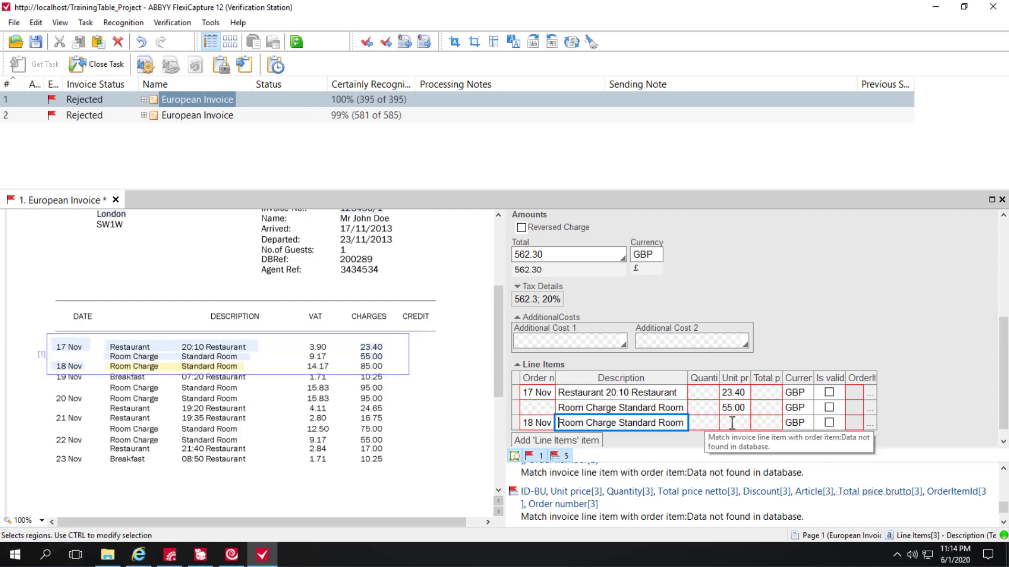
left_click(371, 366)
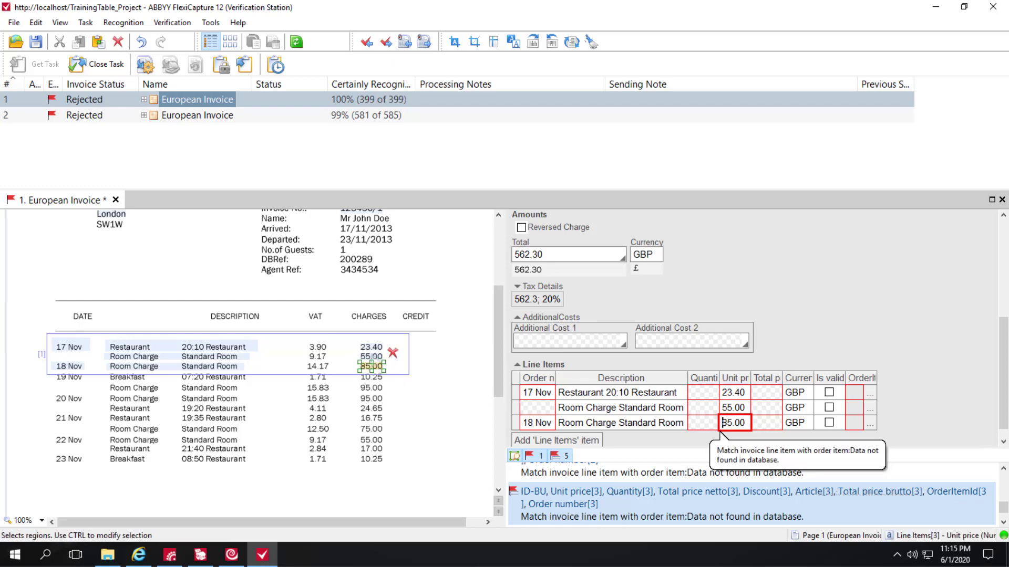
mouse_move(61, 366)
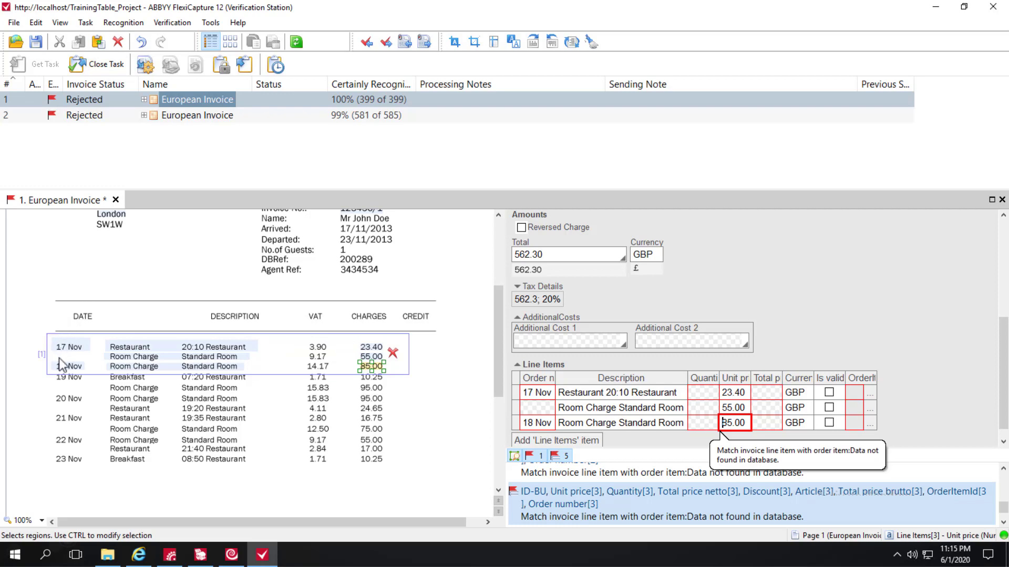
mouse_move(78, 339)
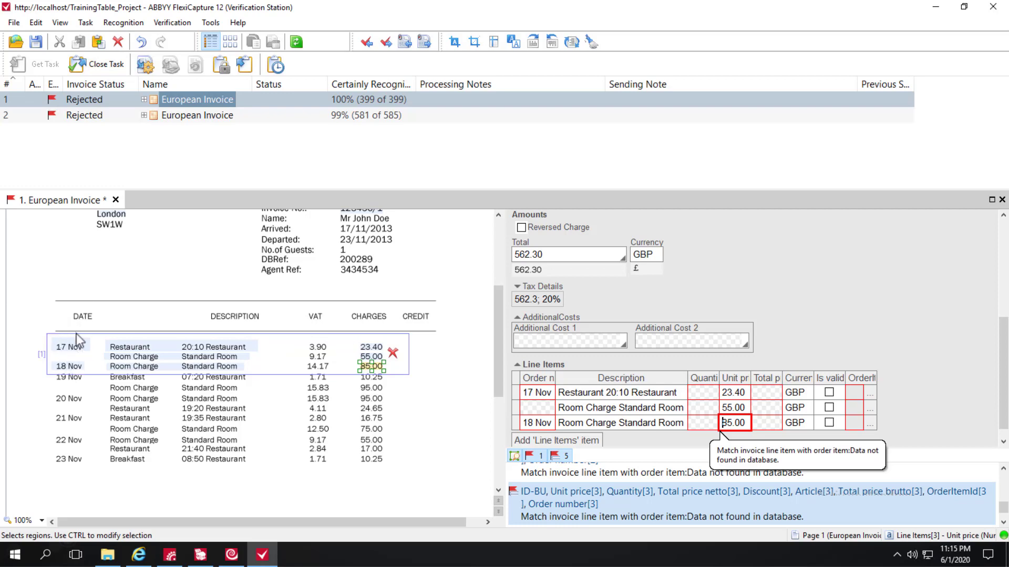
mouse_move(86, 375)
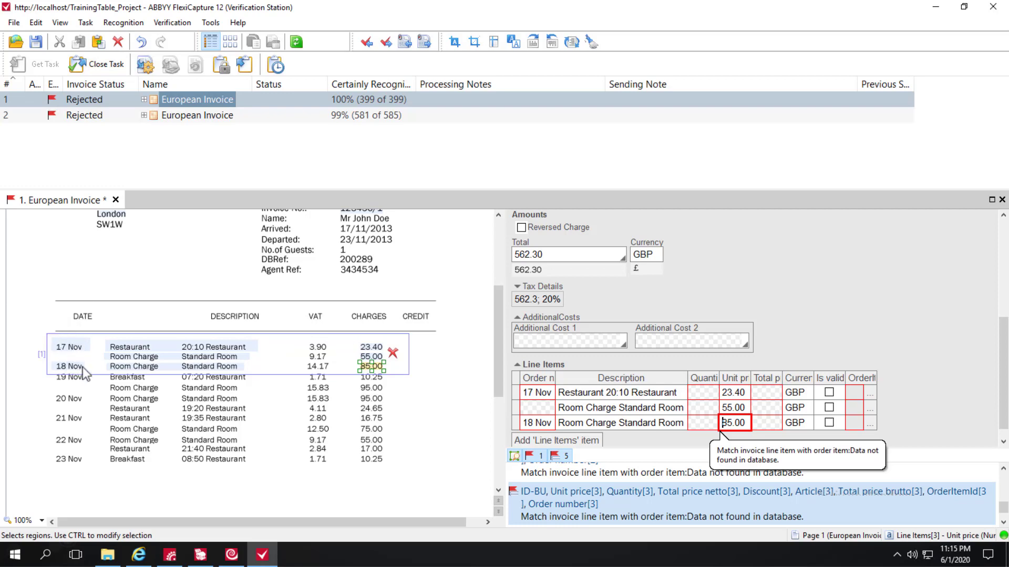
mouse_move(456, 374)
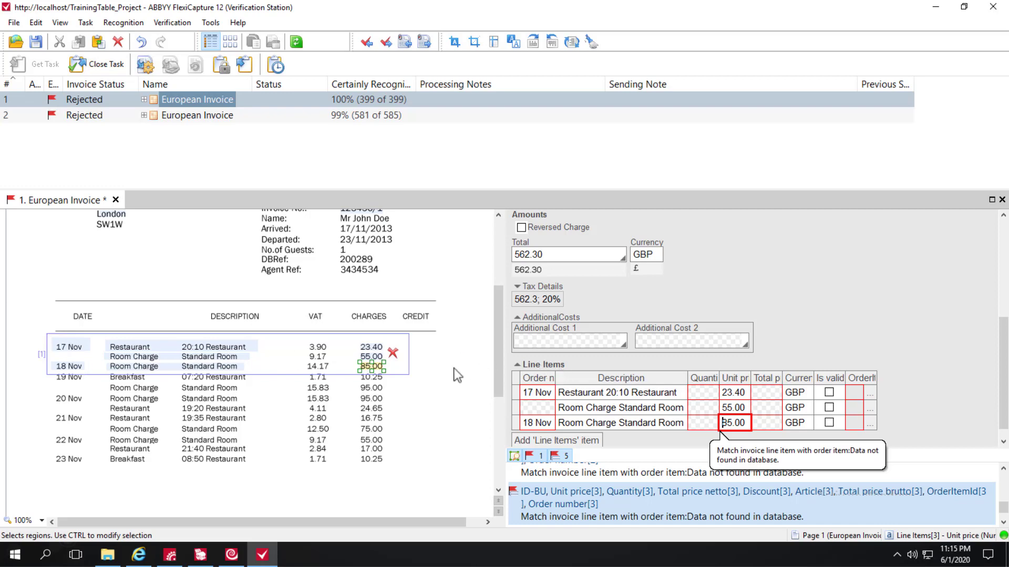
mouse_move(385, 382)
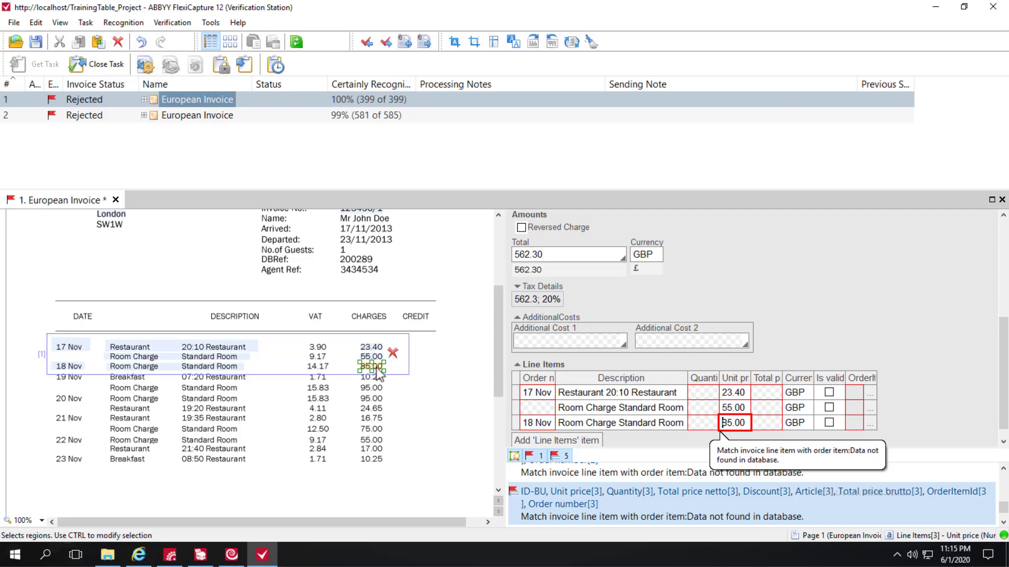
Continue Line Items from the 85.00 region to capture rows like 19 Nov Breakfast 10.25
right_click(373, 366)
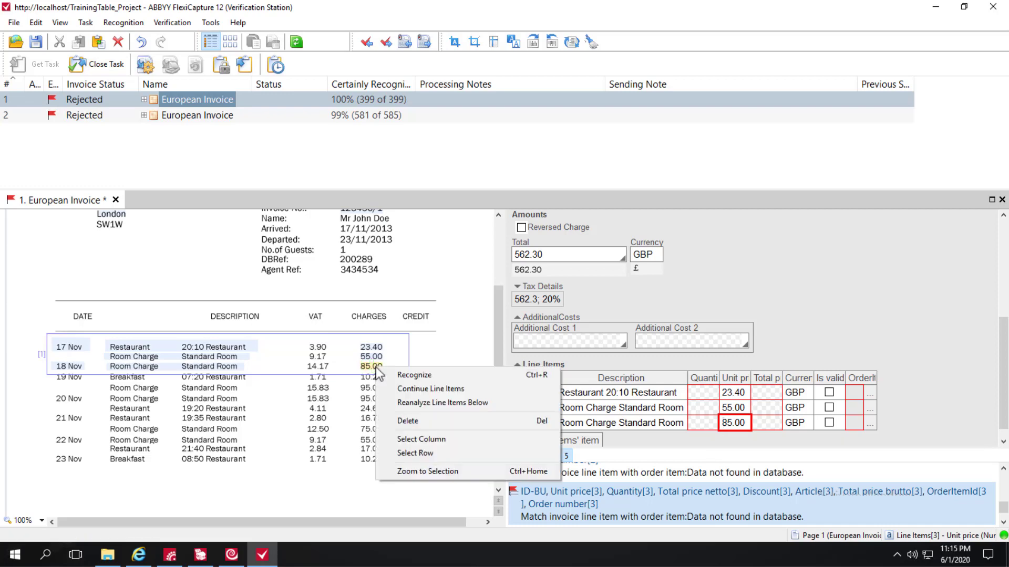
mouse_move(438, 389)
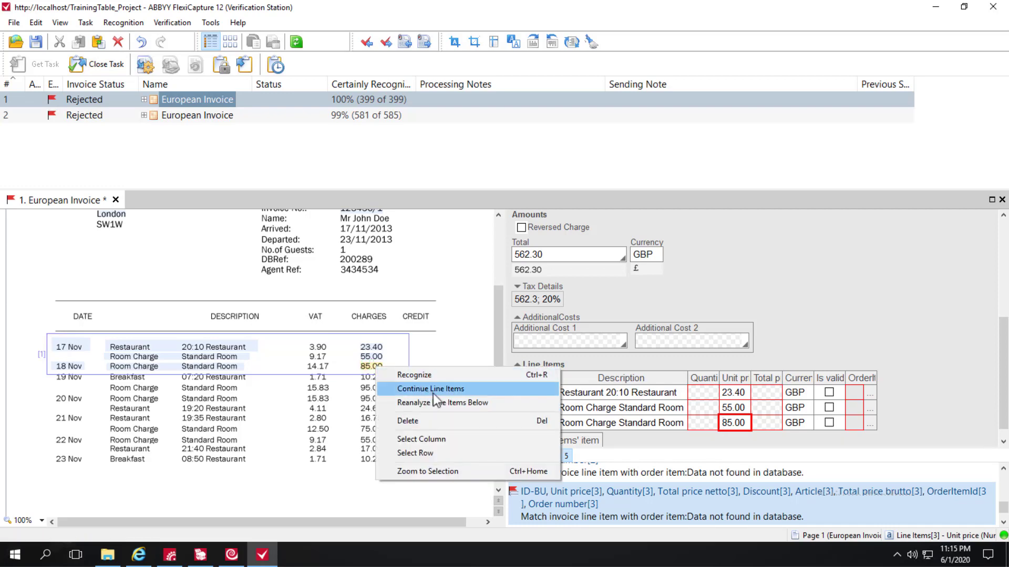
left_click(430, 387)
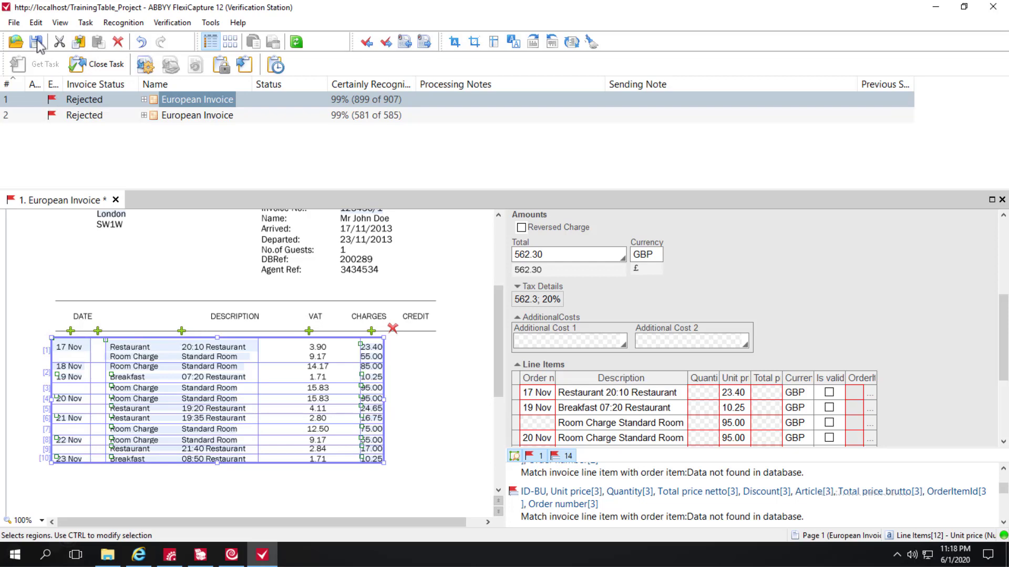
Save the first invoice's corrections and scroll the second invoice to its charges table
left_click(198, 115)
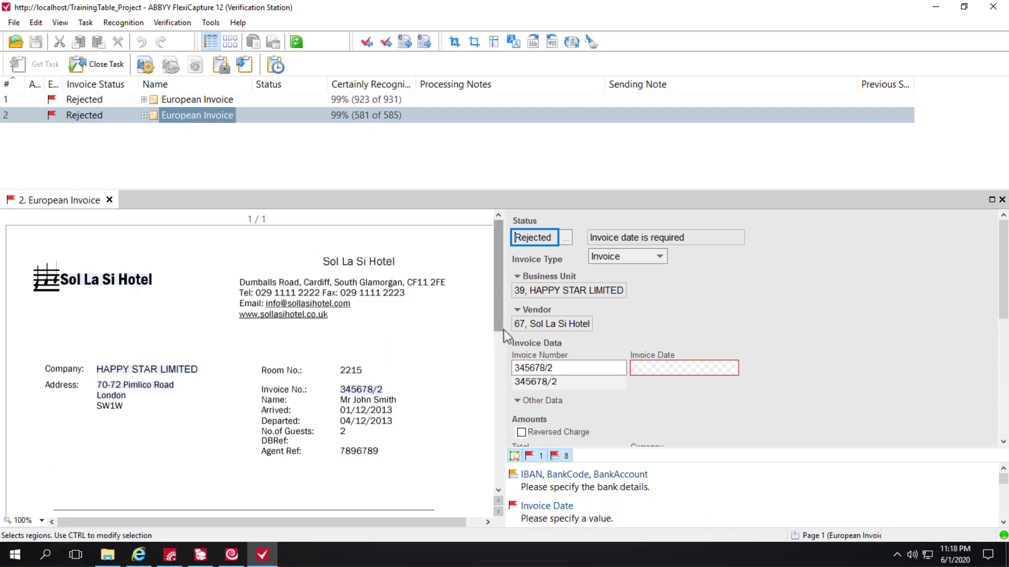
scroll("down", 3)
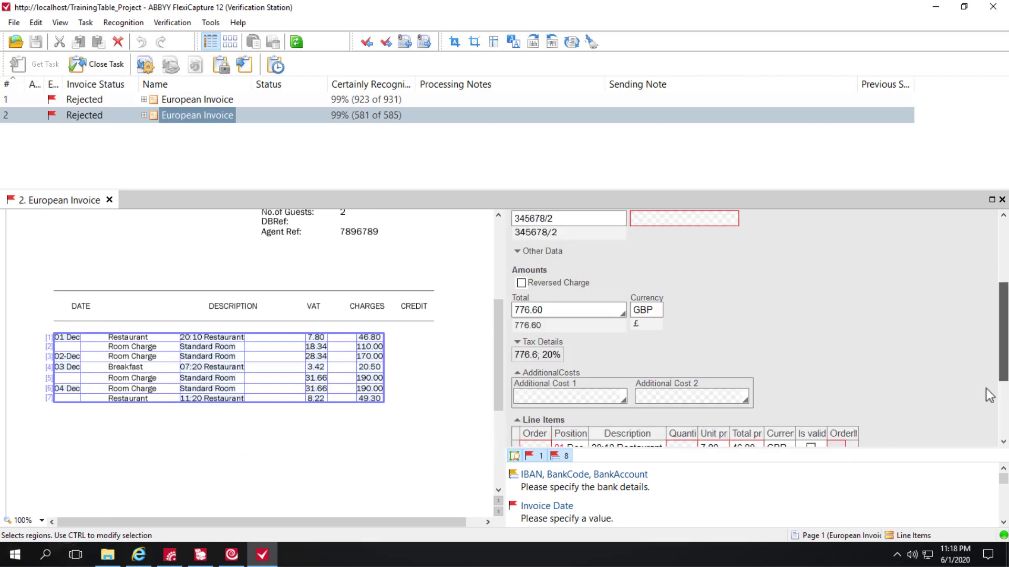
scroll("down", 3)
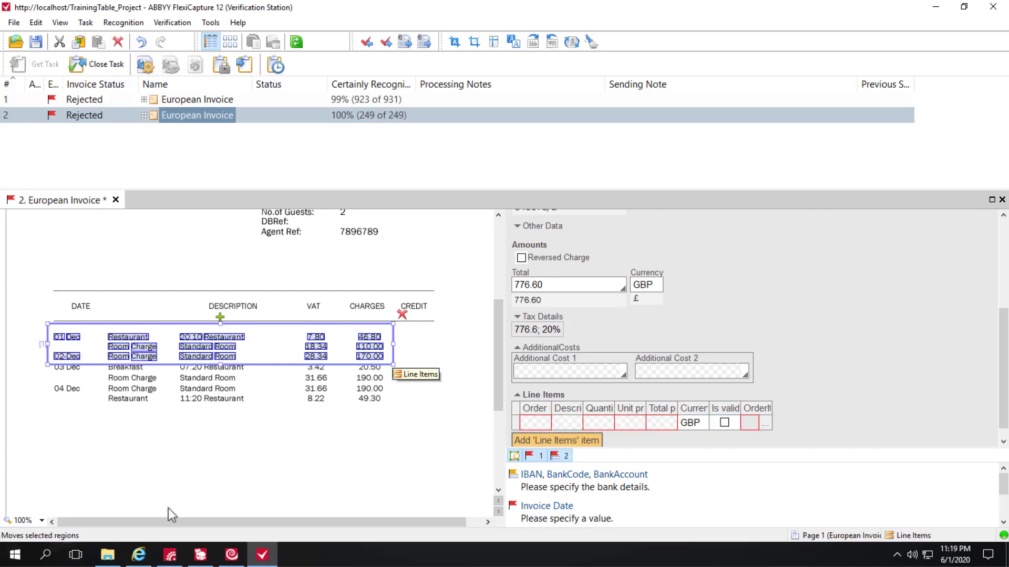
Zoom the second invoice page to a custom 150% and select the first item's order field
left_click(42, 521)
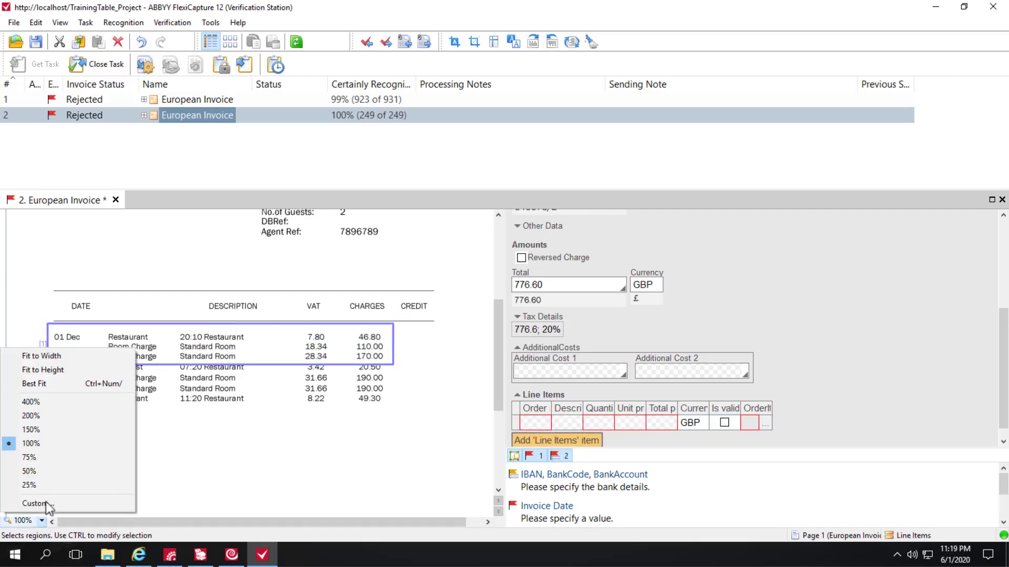
left_click(31, 431)
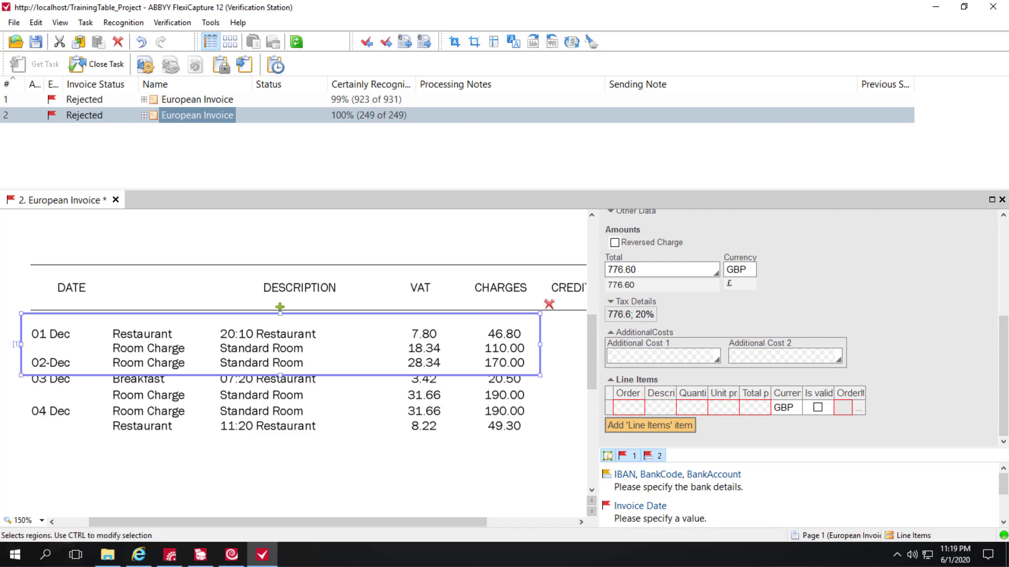
mouse_move(632, 458)
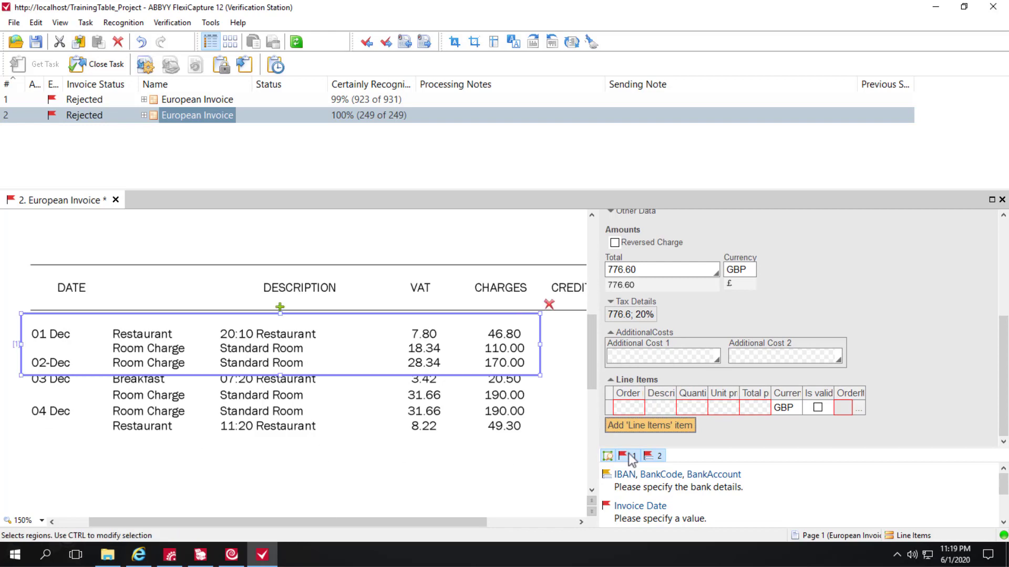
left_click(628, 407)
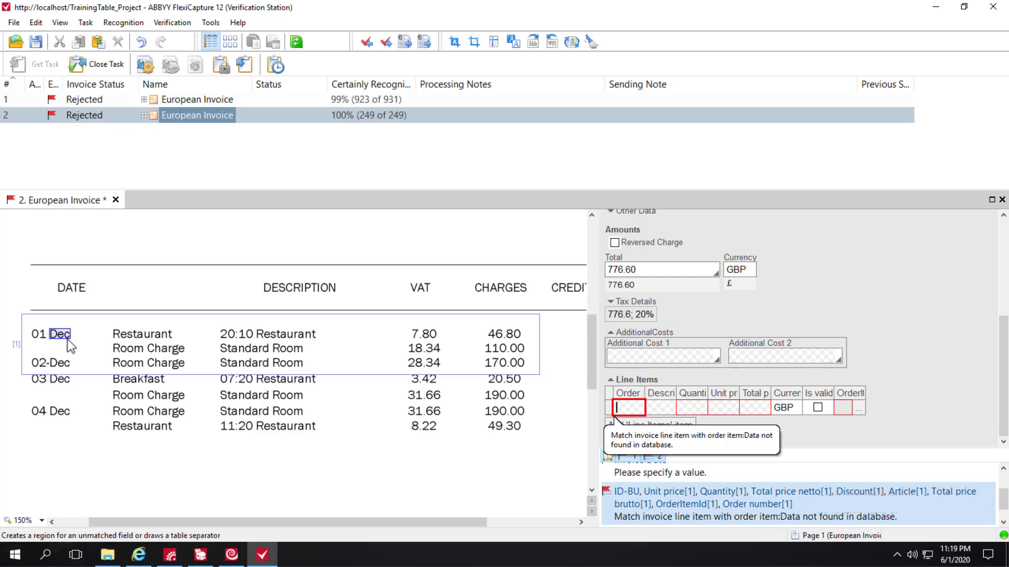
Fill the first line item with 01 Dec, Restaurant and 46.80
left_click(61, 334)
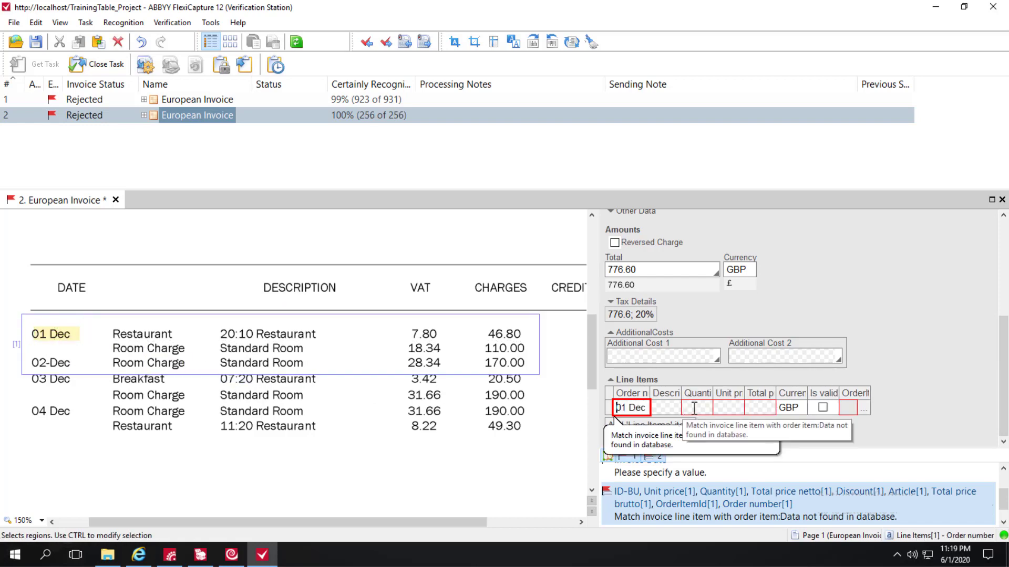
left_click(665, 407)
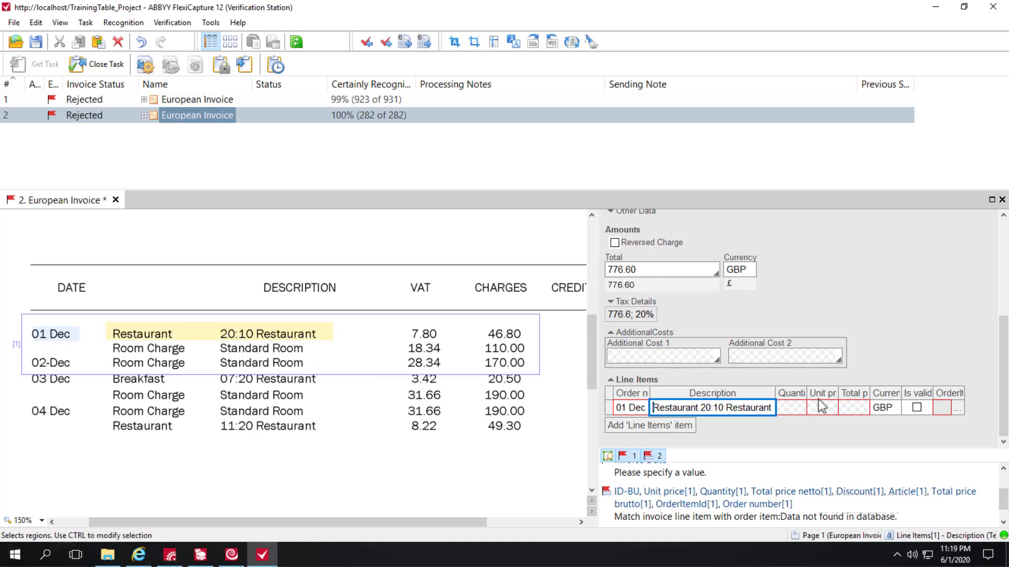
mouse_move(821, 402)
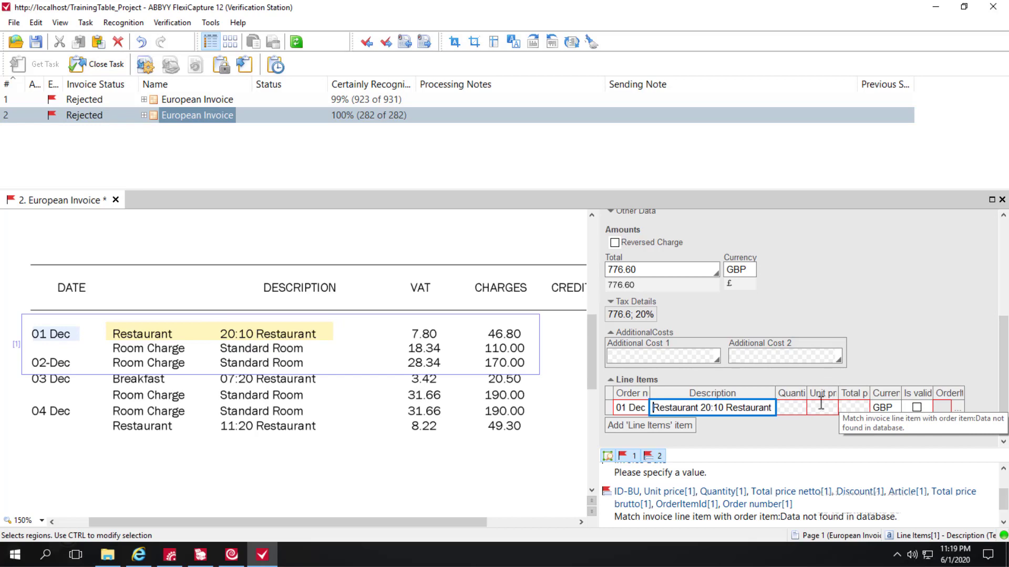
left_click(823, 407)
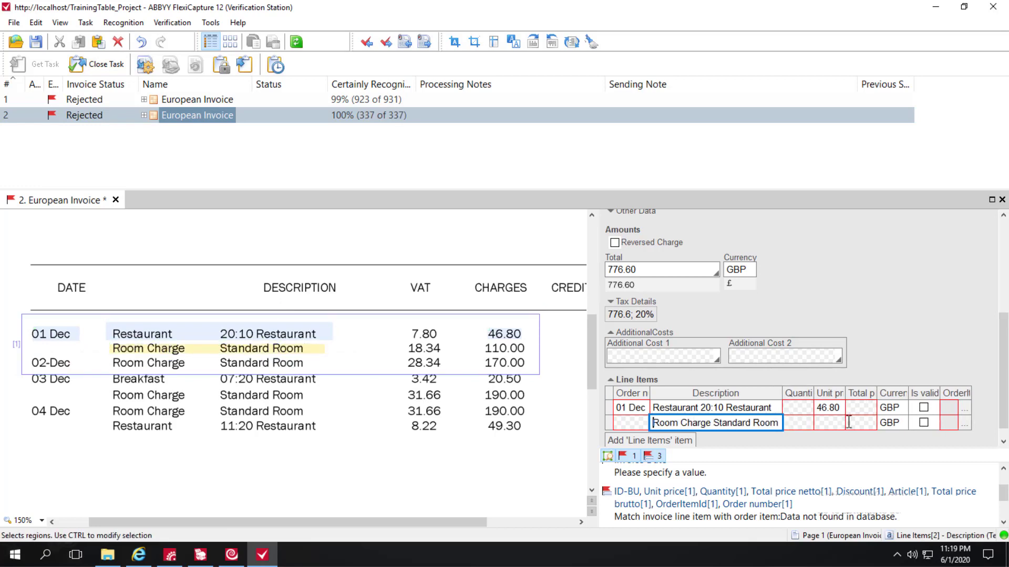
Set row two's price to 110.00 and add row three: 02-Dec, Room Charge Standard Room, 170.00
left_click(829, 422)
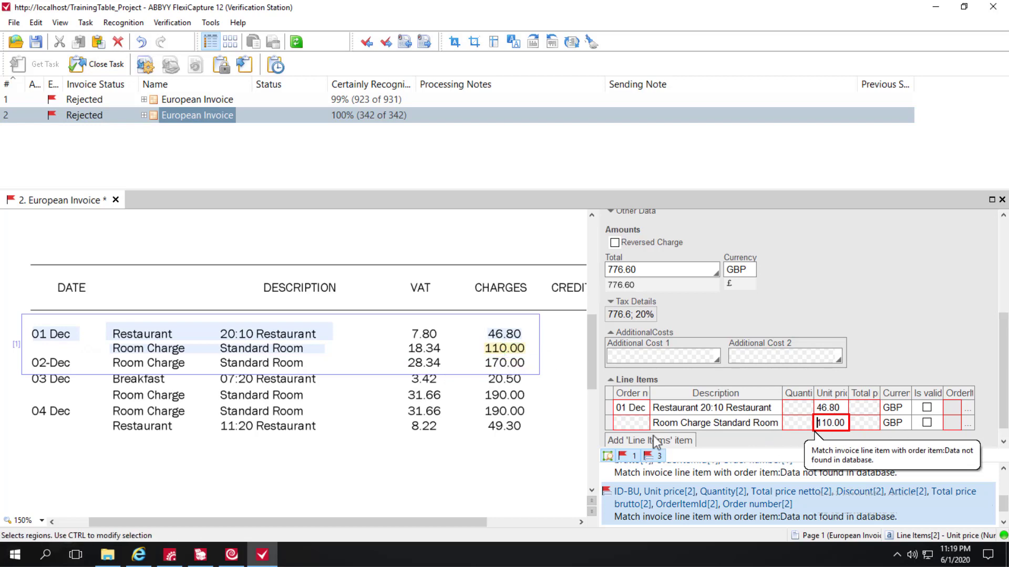
left_click(649, 440)
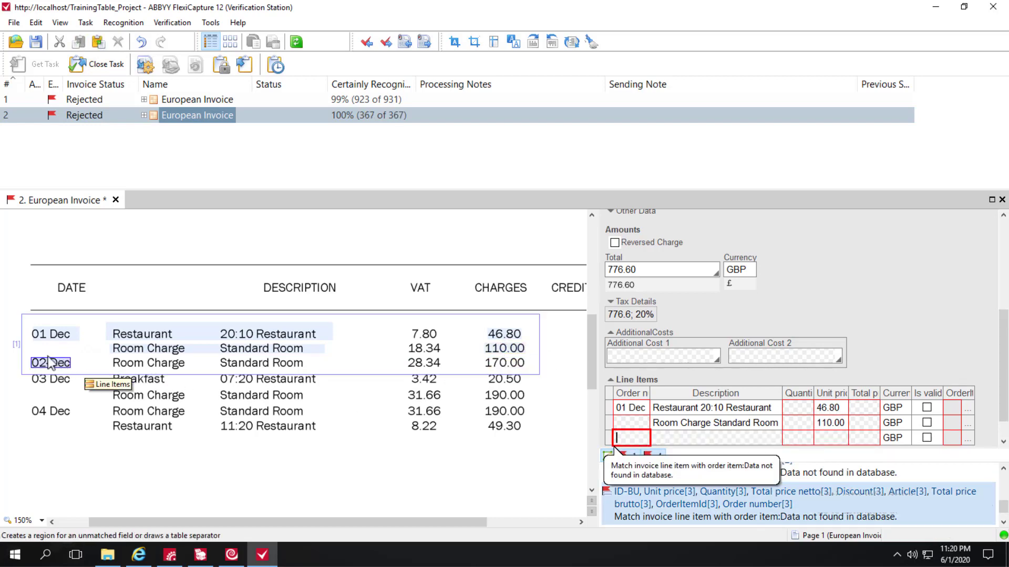
type("02-Dec")
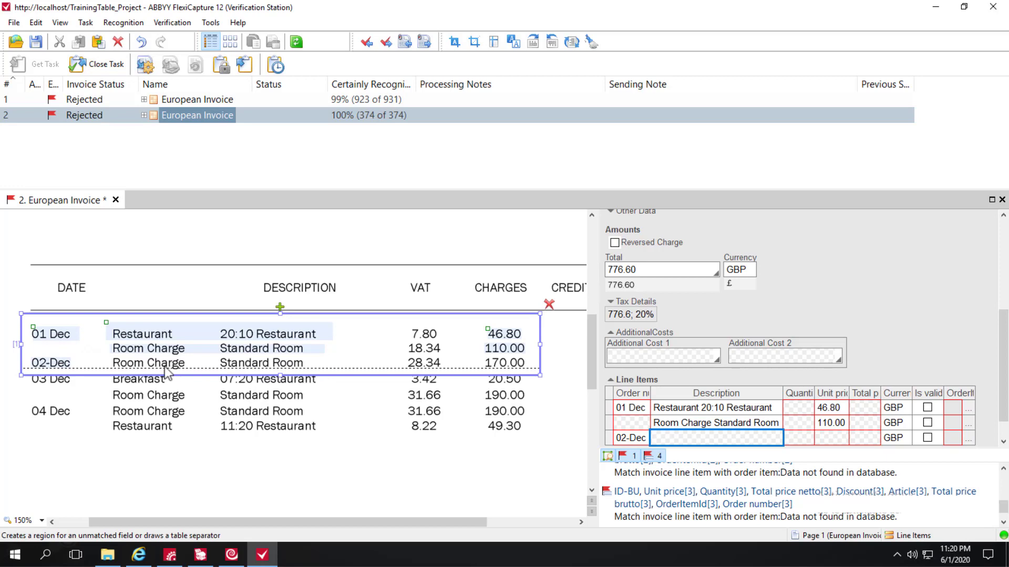
double_click(149, 363)
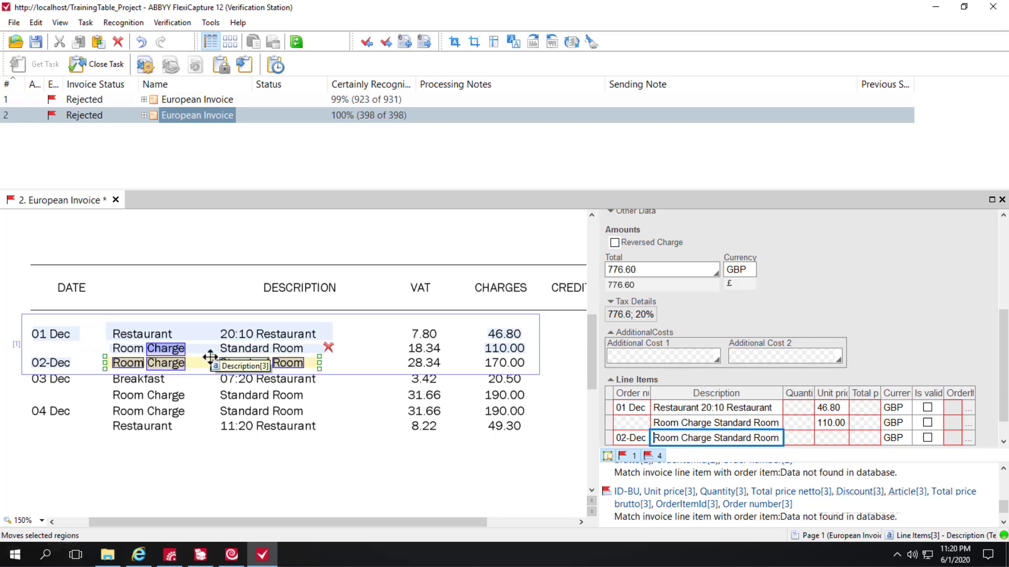
left_click(799, 438)
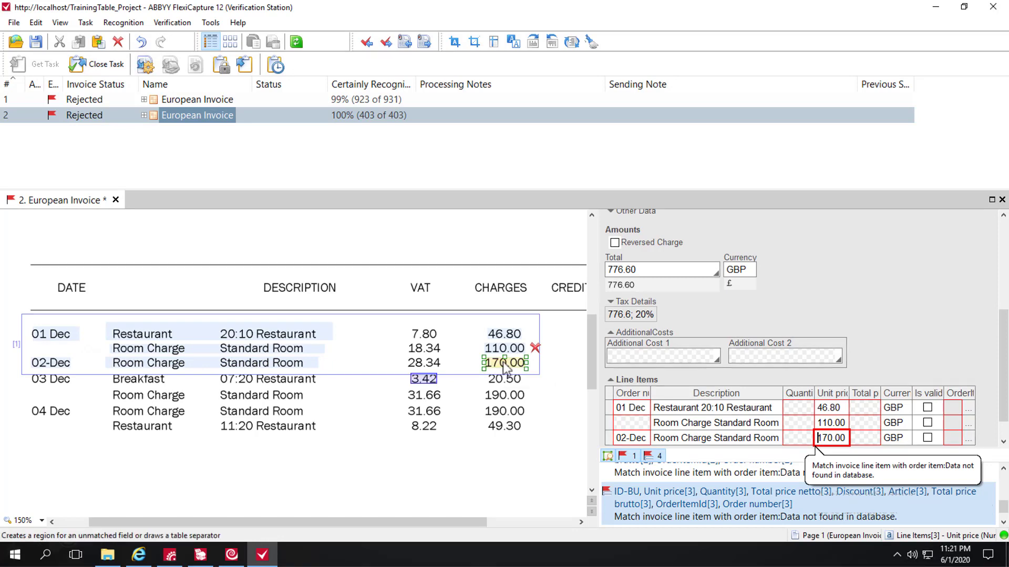
Continue Line Items to seven rows, through 04 Dec Room Charge 190.00 and Restaurant 11:20 49.30
right_click(504, 362)
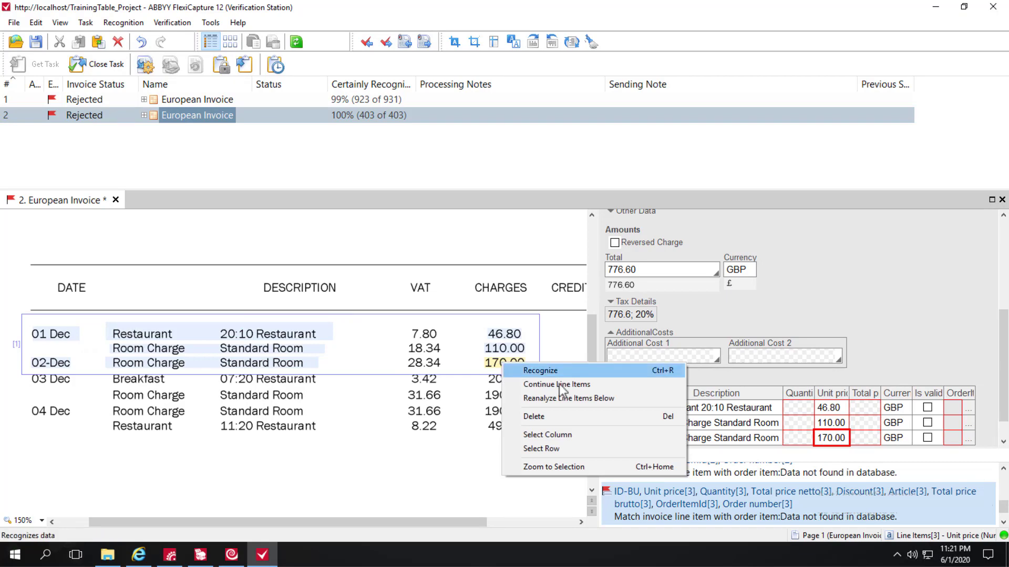
left_click(541, 370)
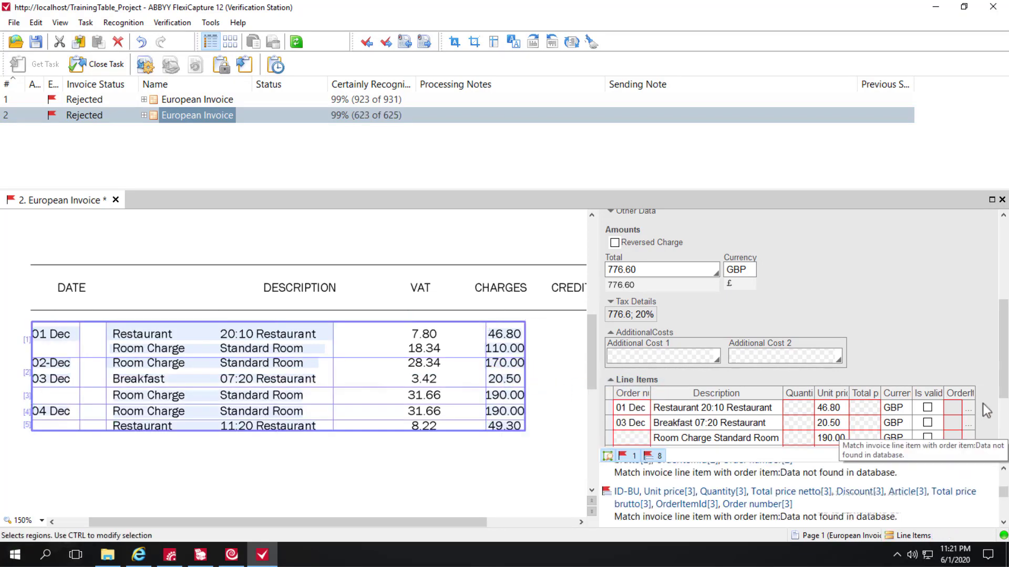
scroll("down", 3)
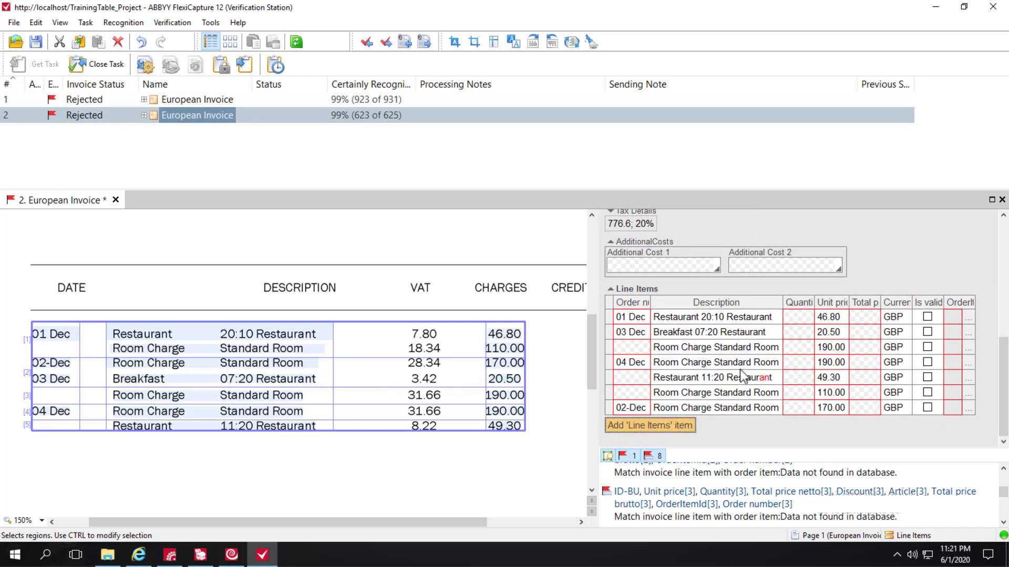
mouse_move(97, 71)
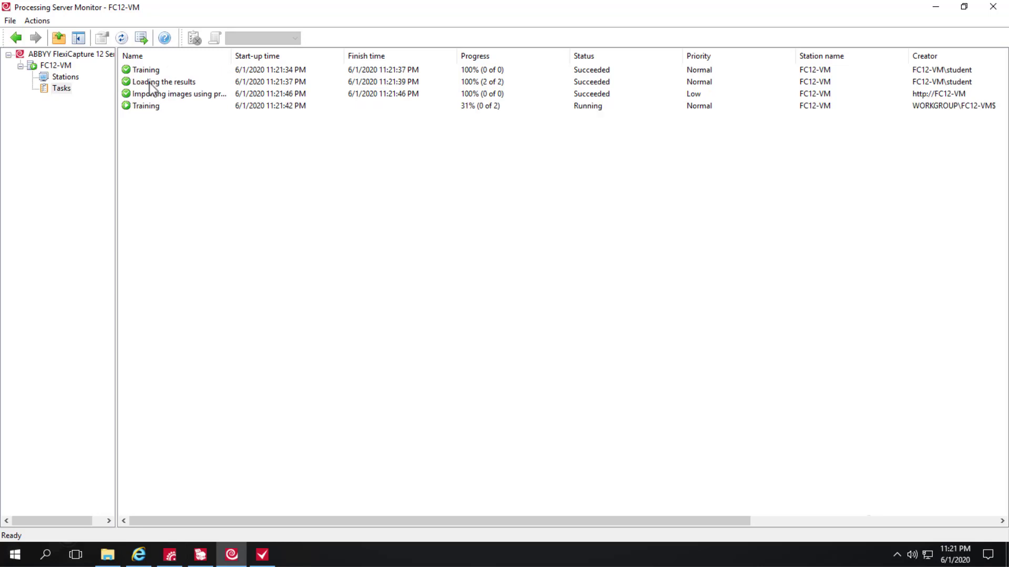
mouse_move(157, 117)
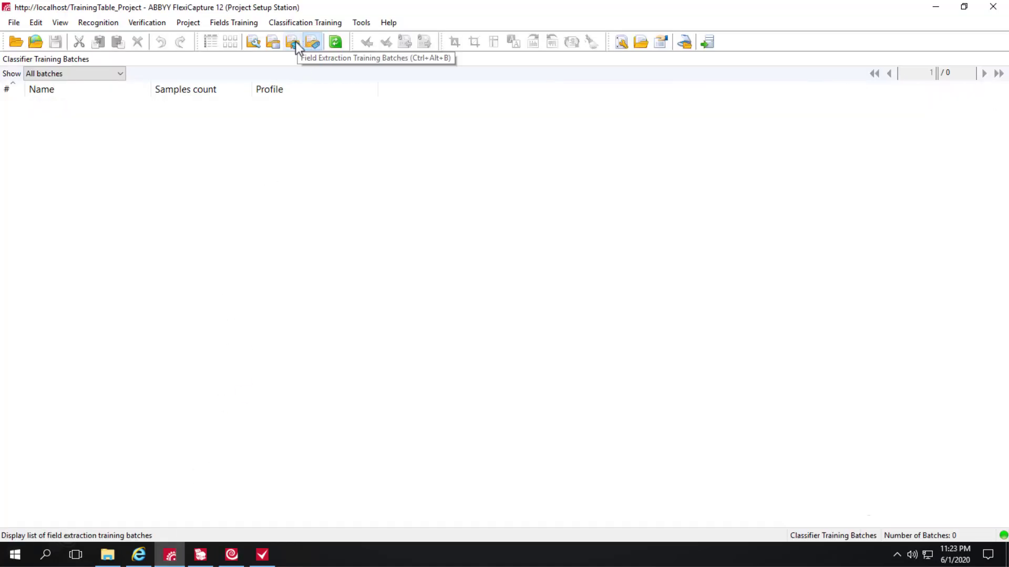
Open the European Invoice_Sol La Si Hotel training batch and inspect its first invoice's line items
left_click(292, 41)
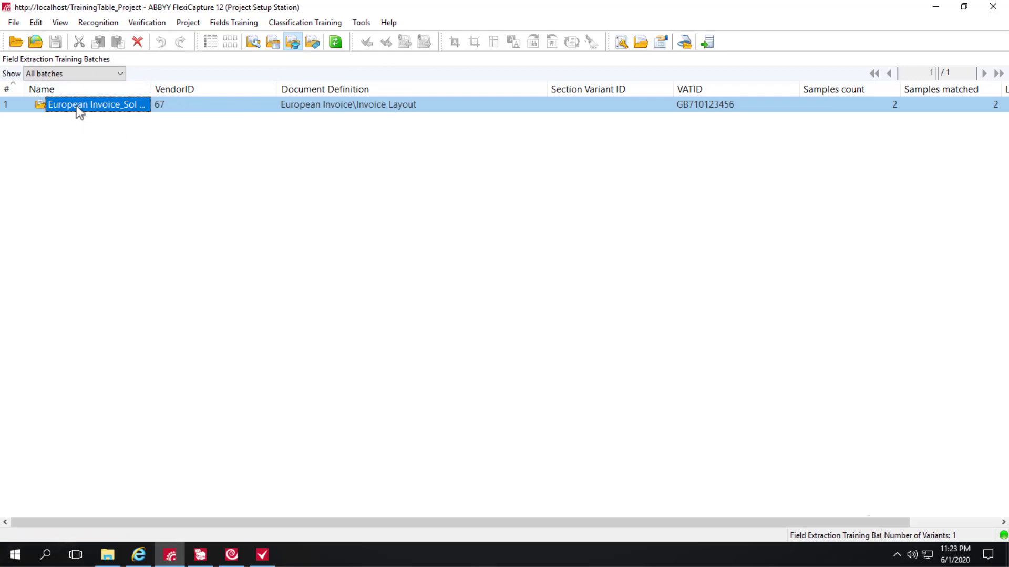
double_click(97, 104)
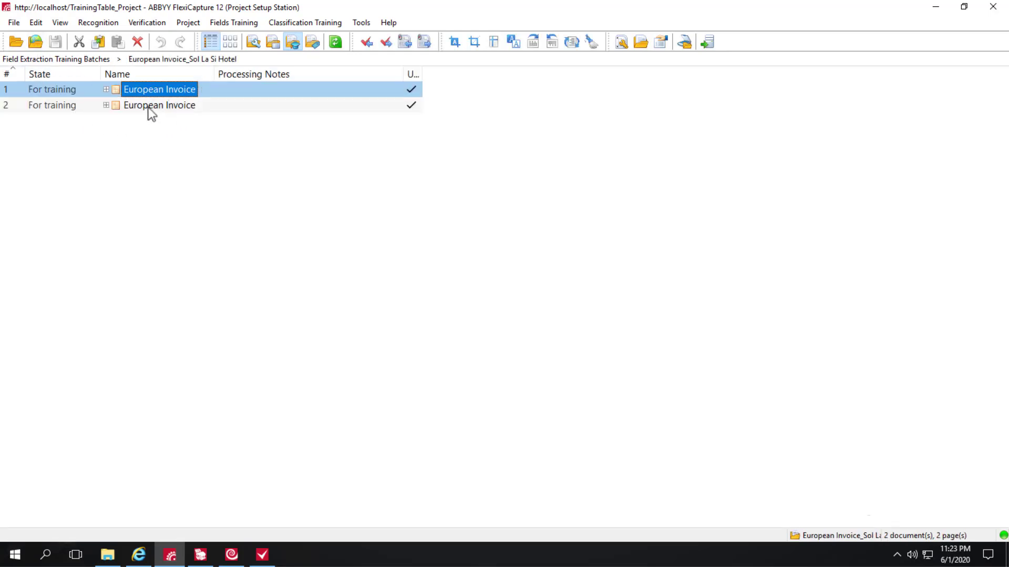
double_click(158, 89)
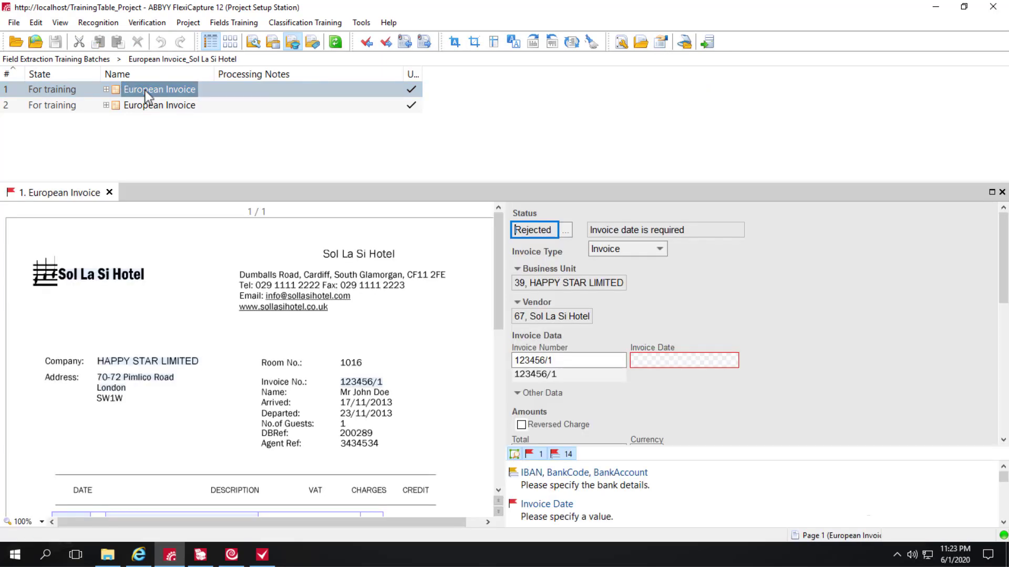
scroll("down", 3)
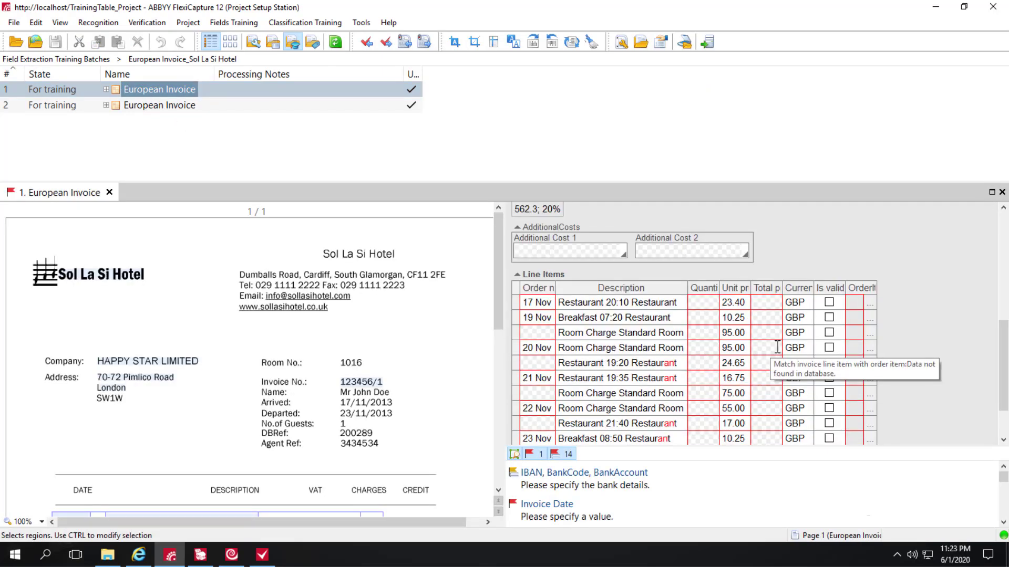
mouse_move(298, 127)
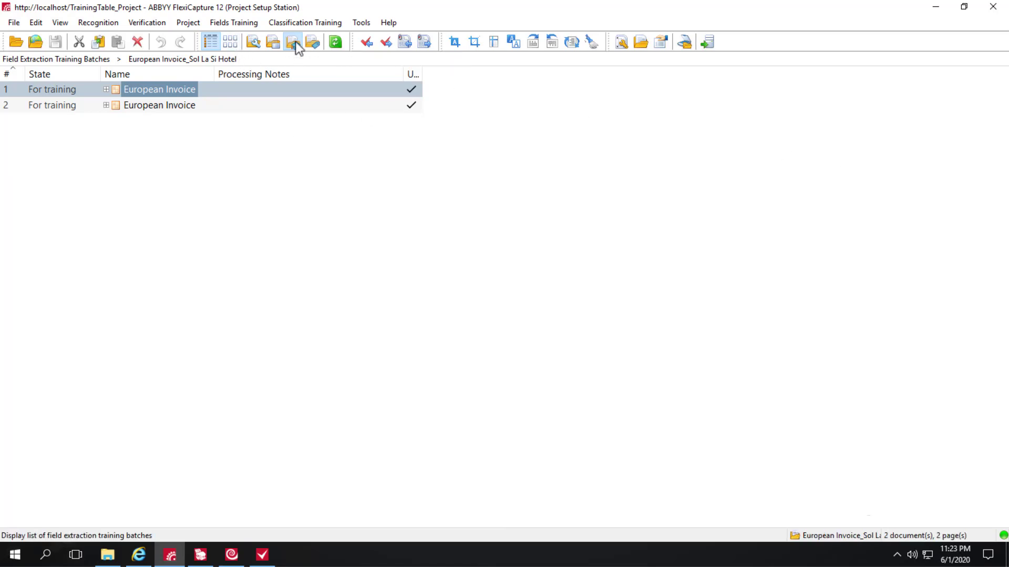
left_click(293, 40)
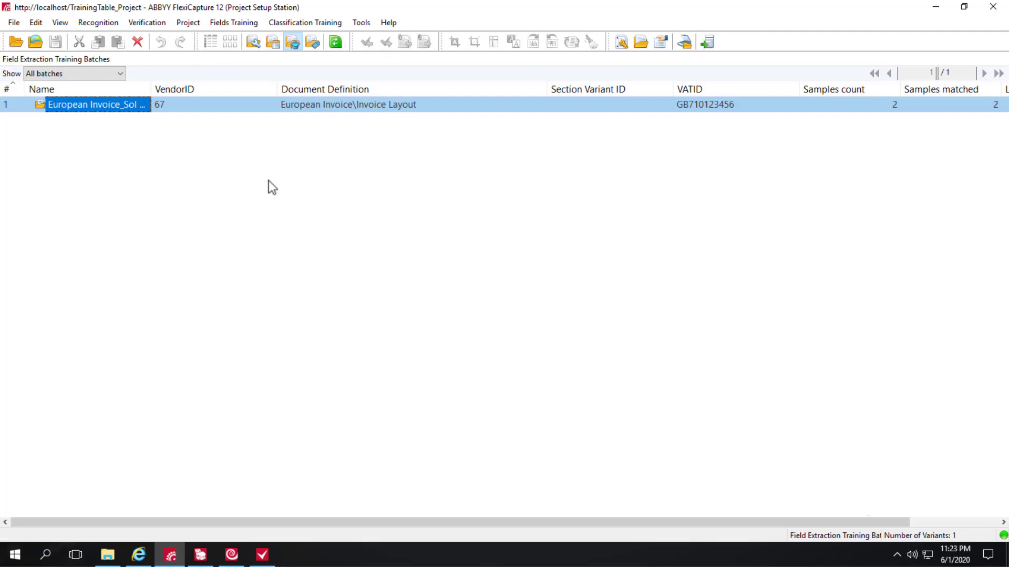
mouse_move(247, 186)
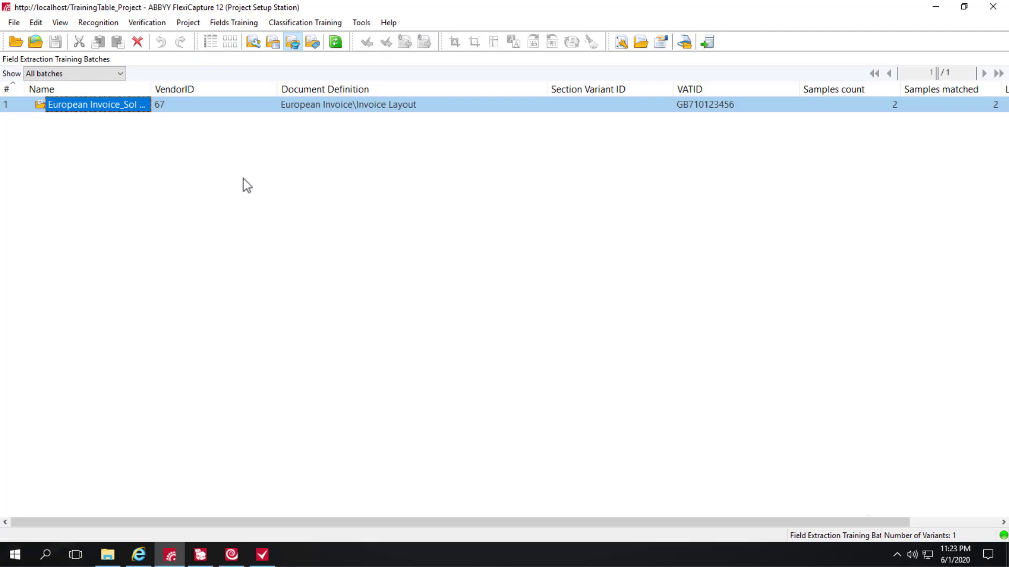
mouse_move(209, 164)
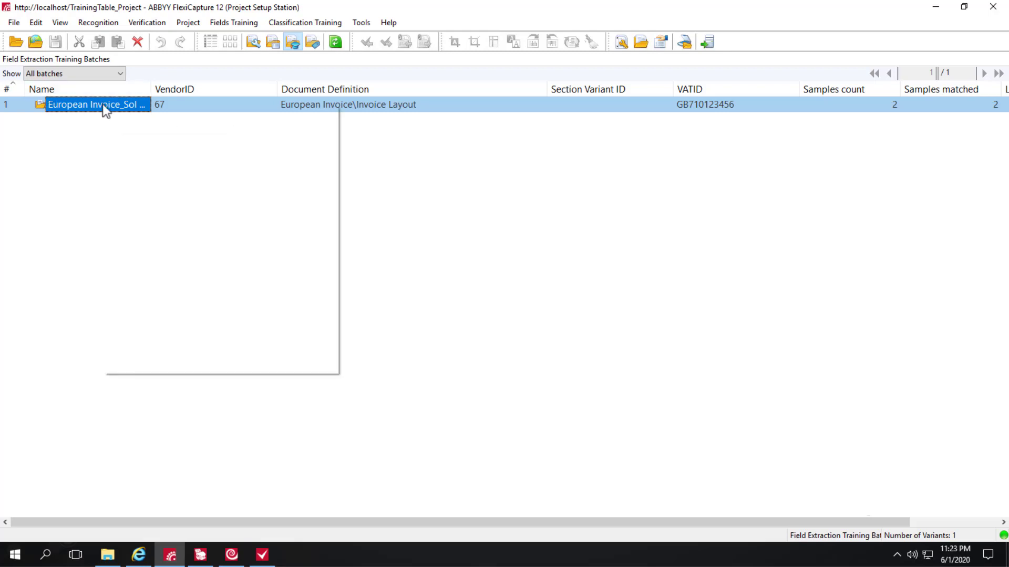
right_click(97, 104)
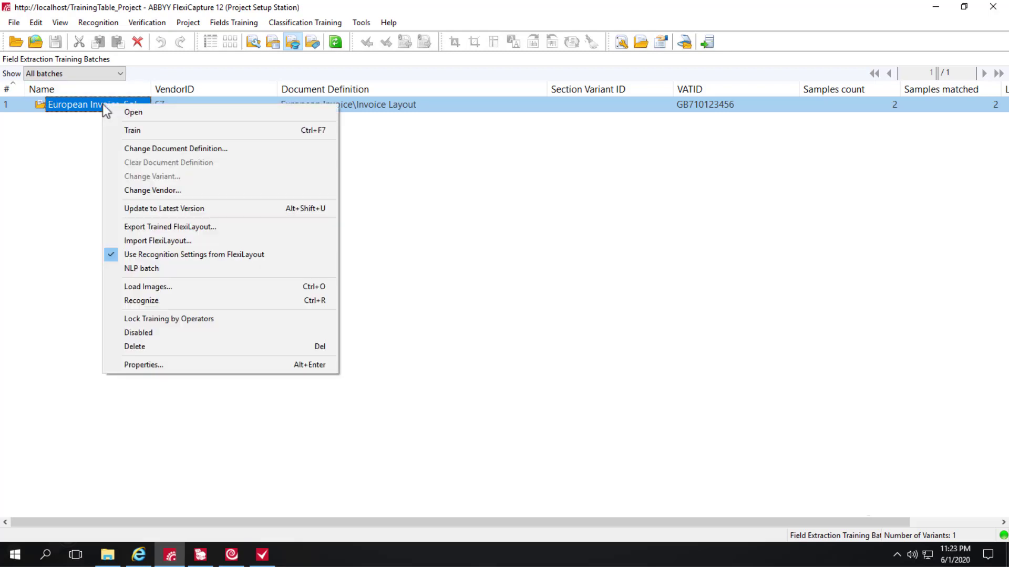
mouse_move(169, 226)
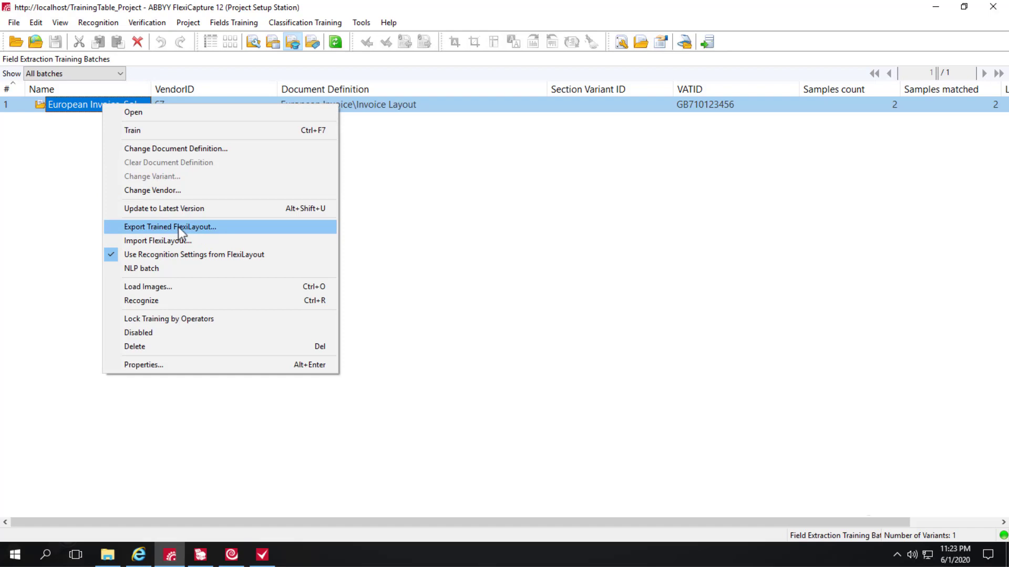
mouse_move(180, 233)
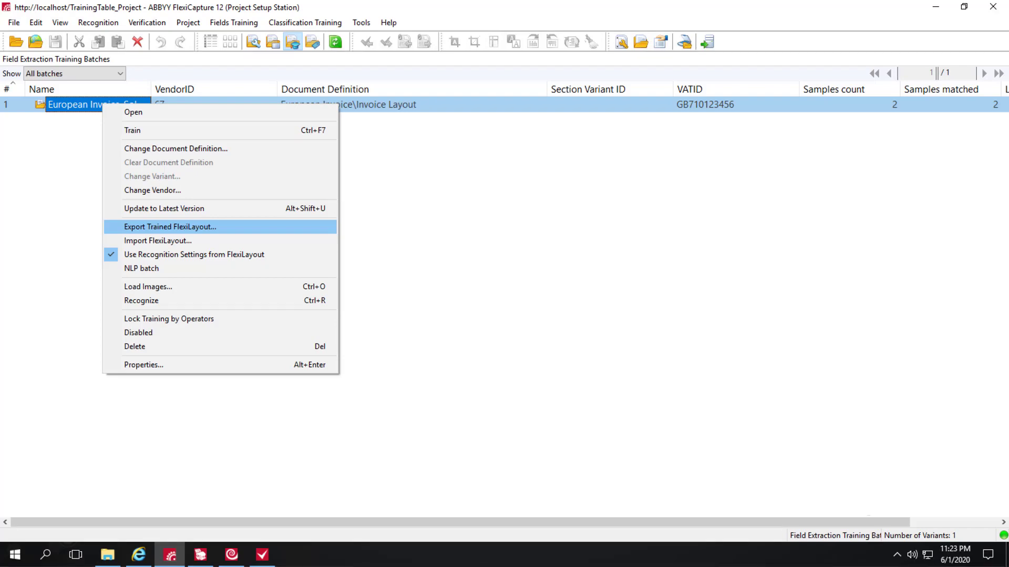
mouse_move(295, 466)
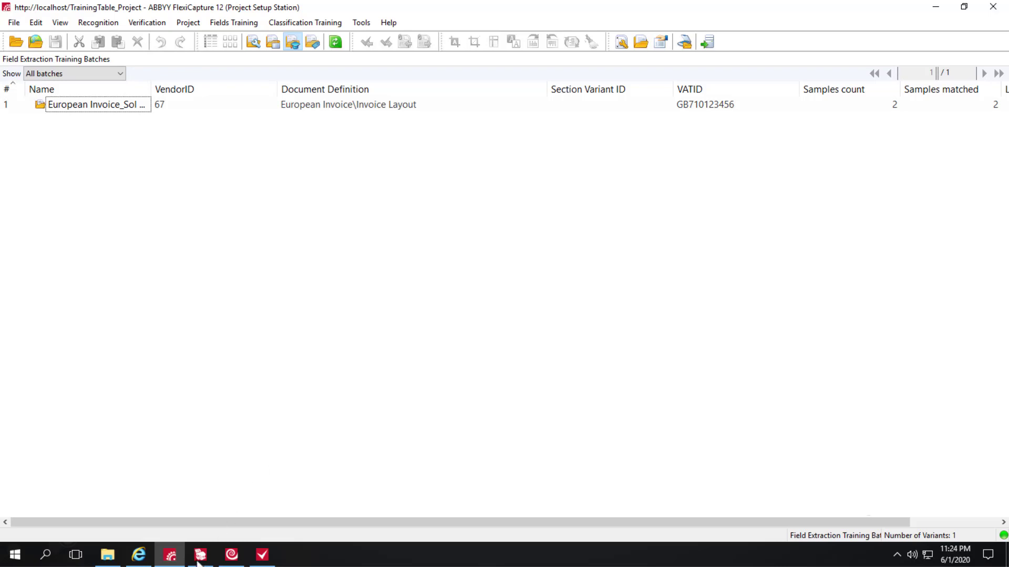
Load two Sol La Si Hotel invoice images into new batch 11 and send it to TrainingTable
left_click(200, 555)
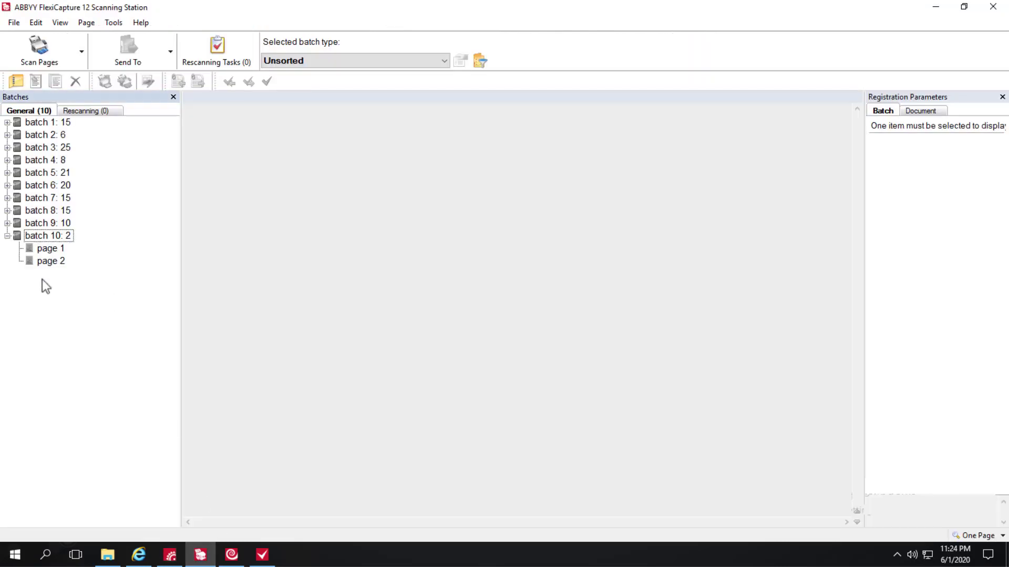
left_click(125, 81)
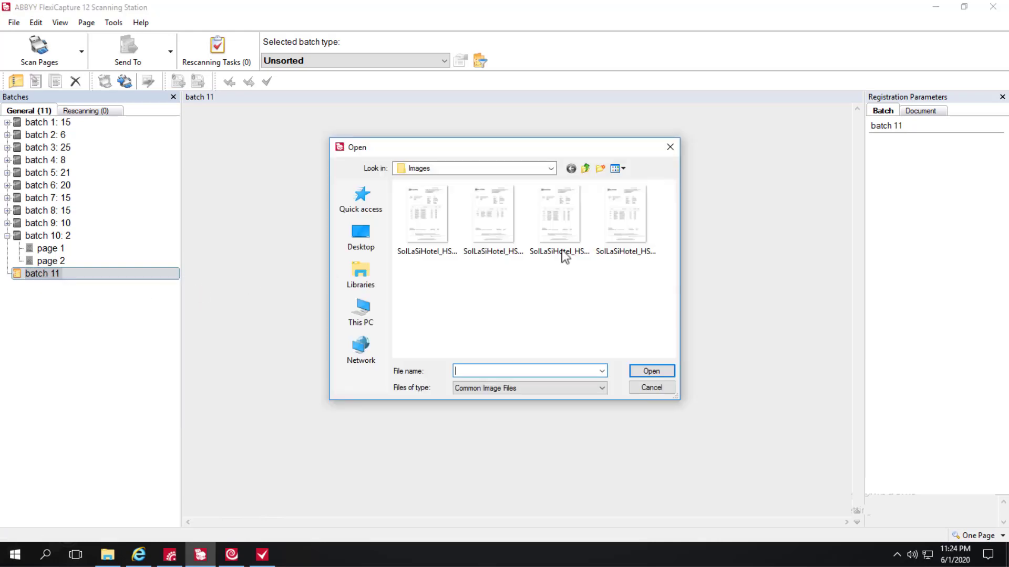
left_click(559, 215)
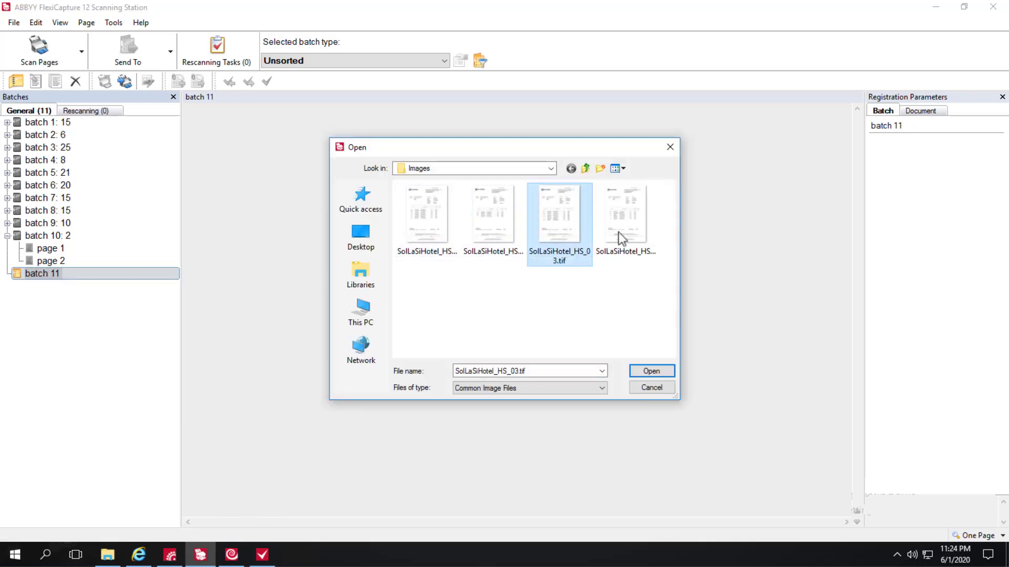
left_click(650, 371)
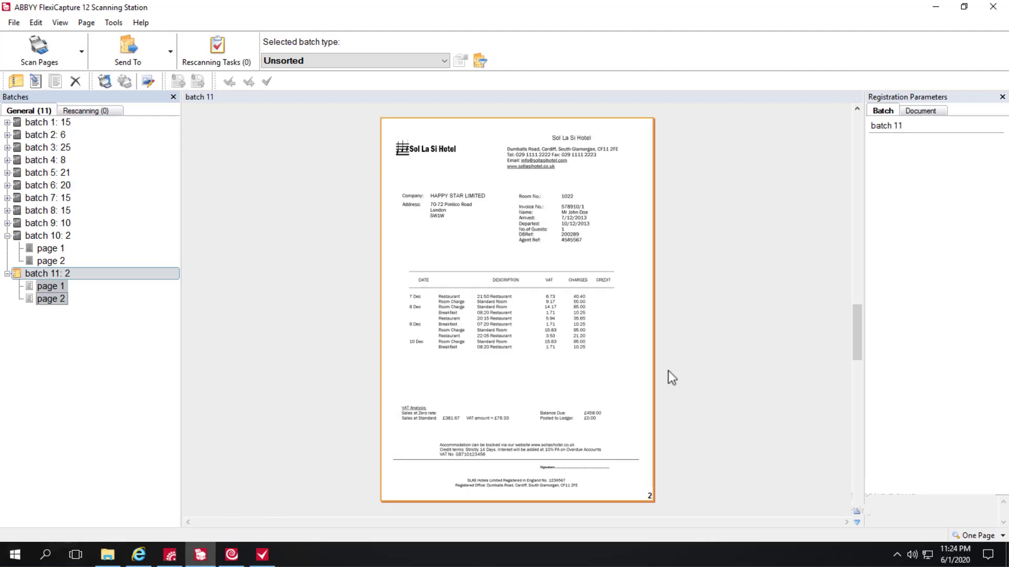
left_click(127, 52)
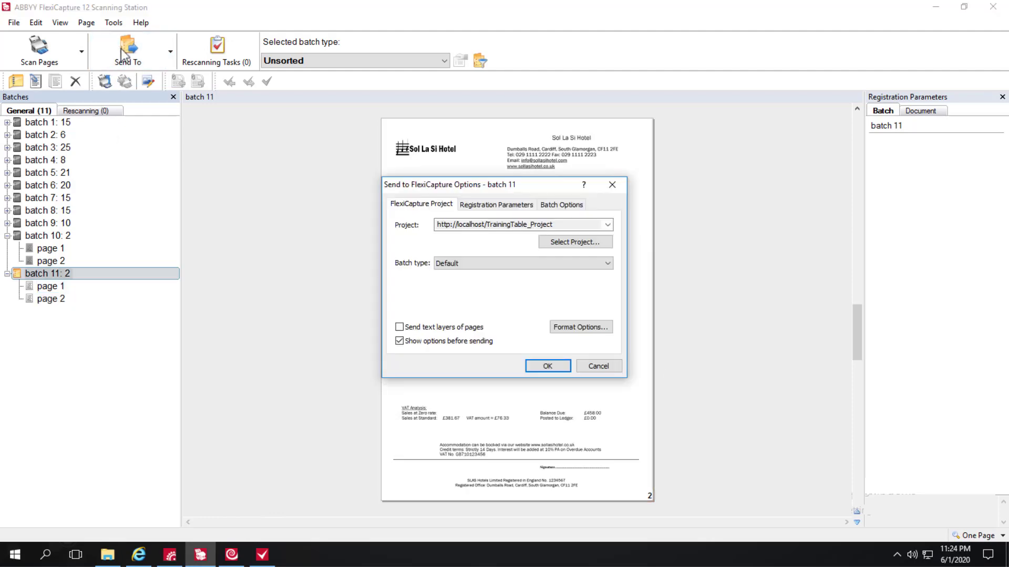
left_click(546, 365)
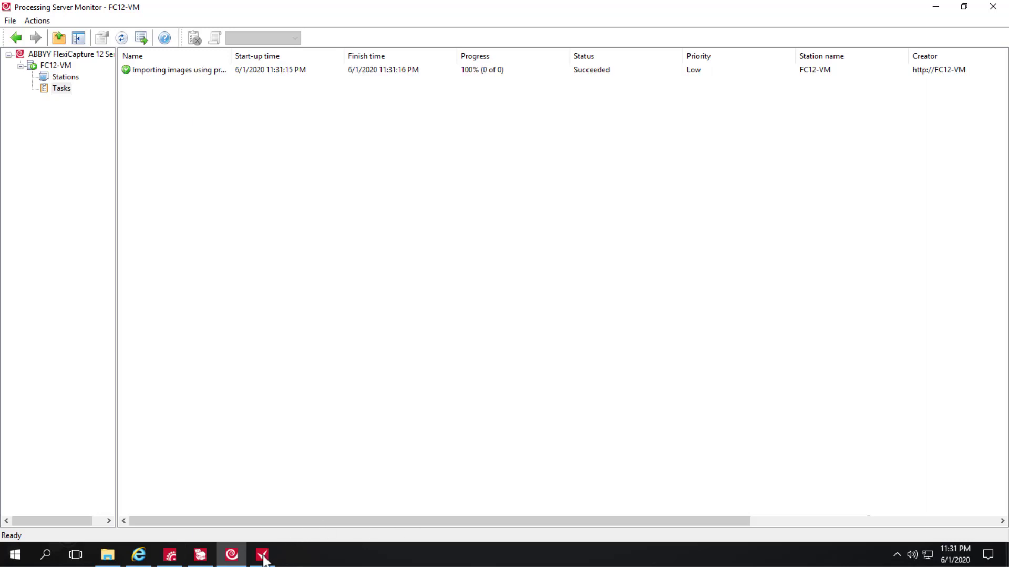
Take the Verification task, open batch 11's first European Invoice and view its Line Items table
left_click(261, 555)
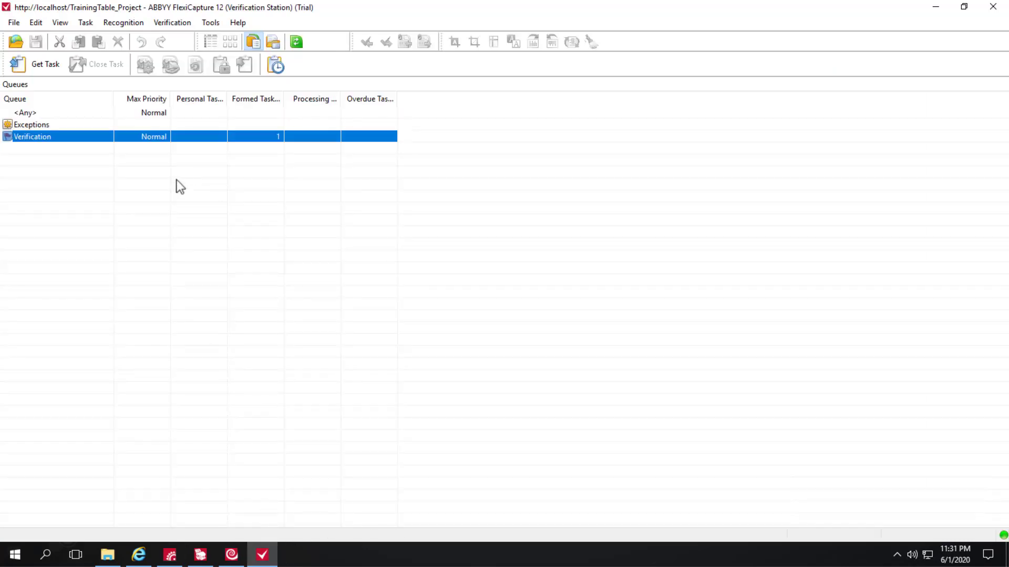
left_click(45, 64)
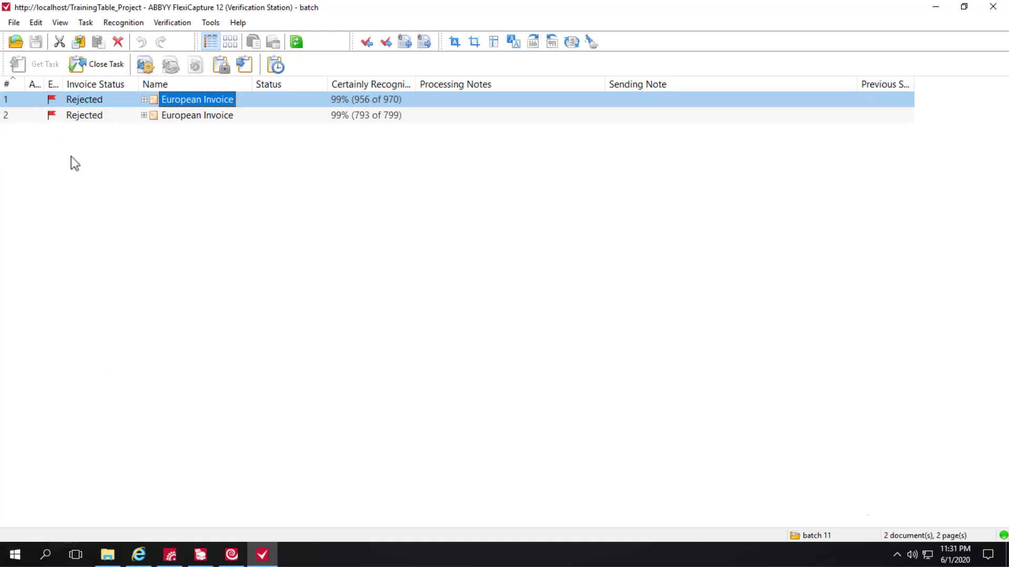
mouse_move(105, 104)
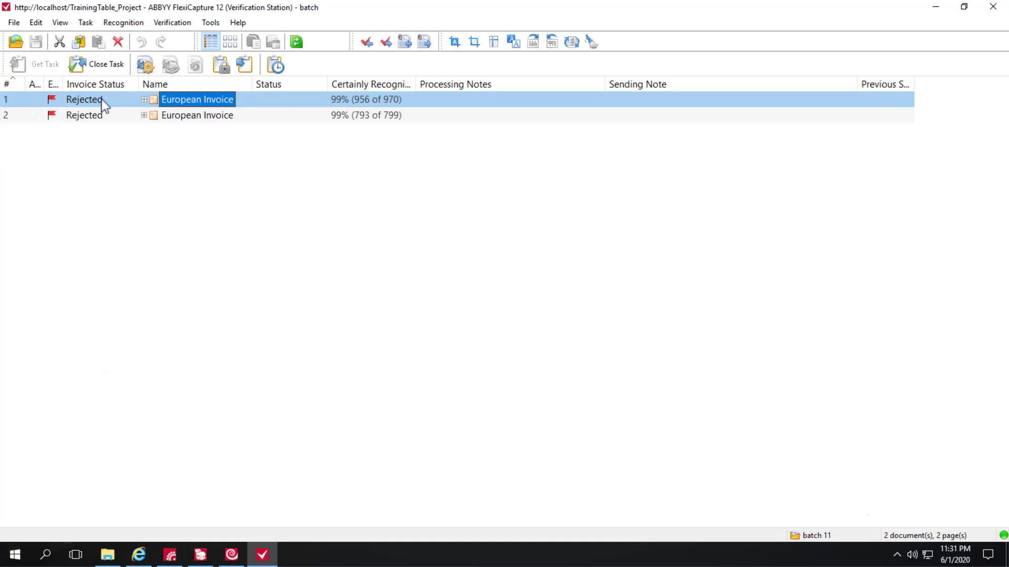
double_click(197, 99)
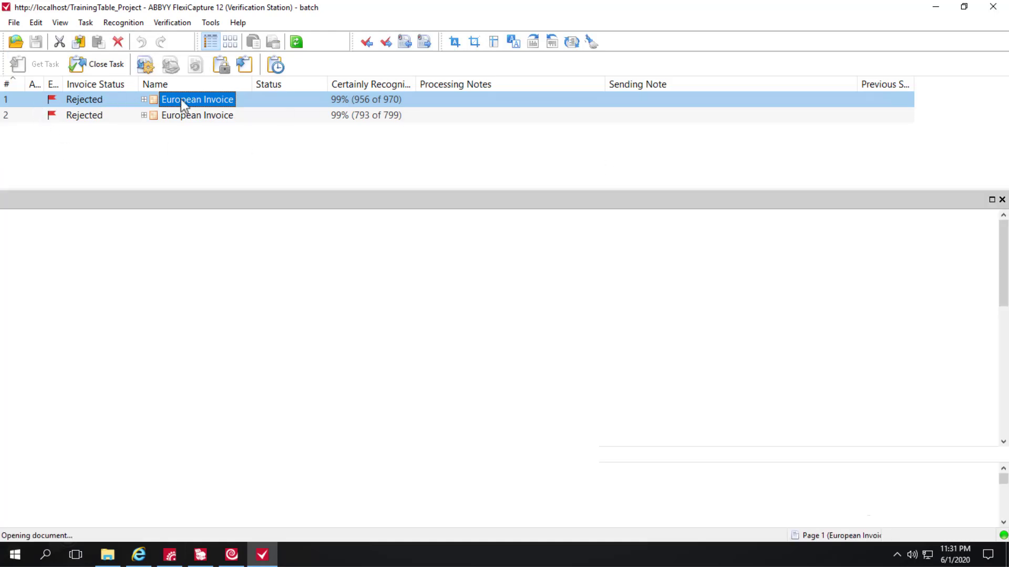
double_click(197, 99)
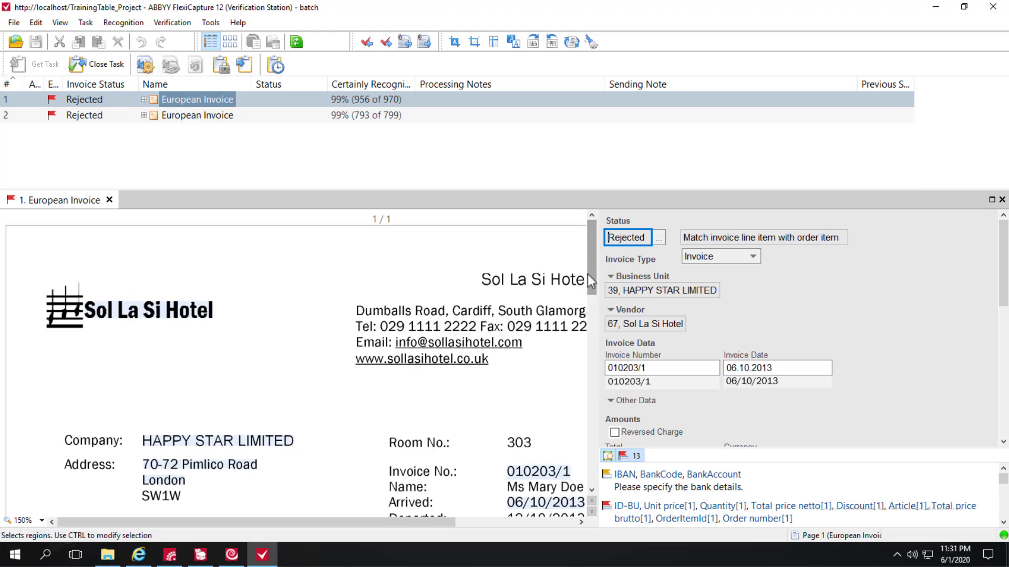
scroll("down", 3)
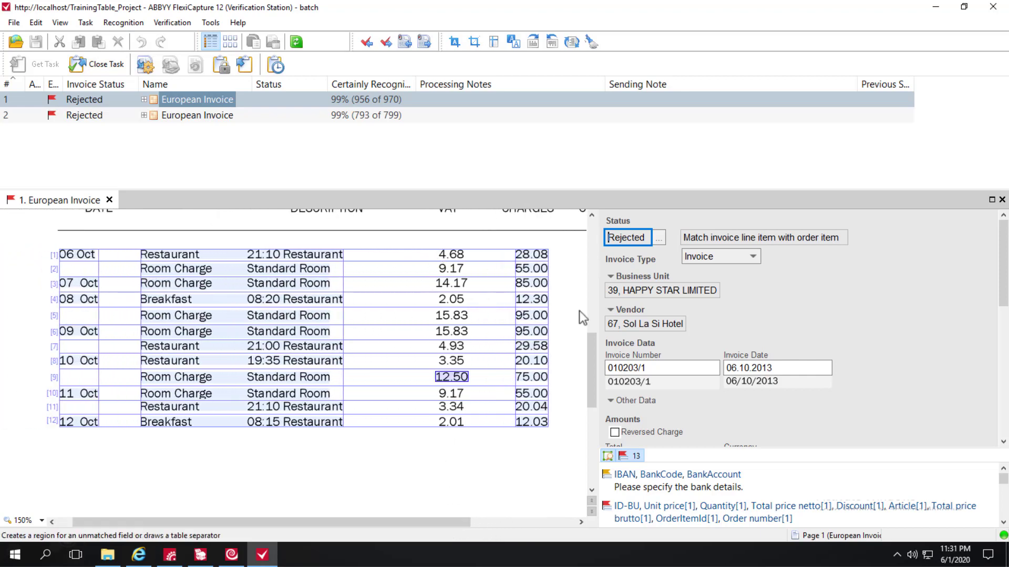
scroll("down", 3)
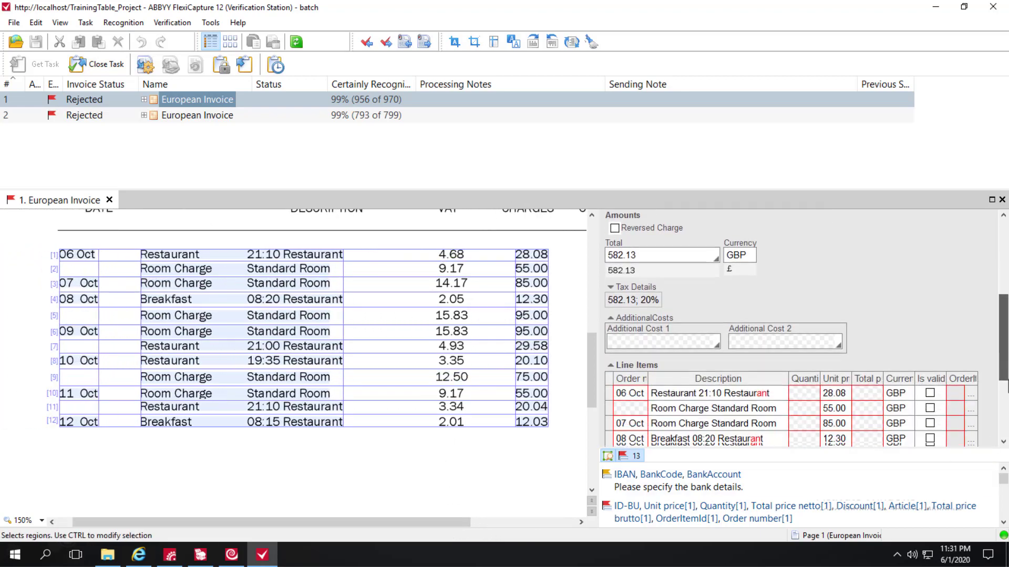
scroll("down", 3)
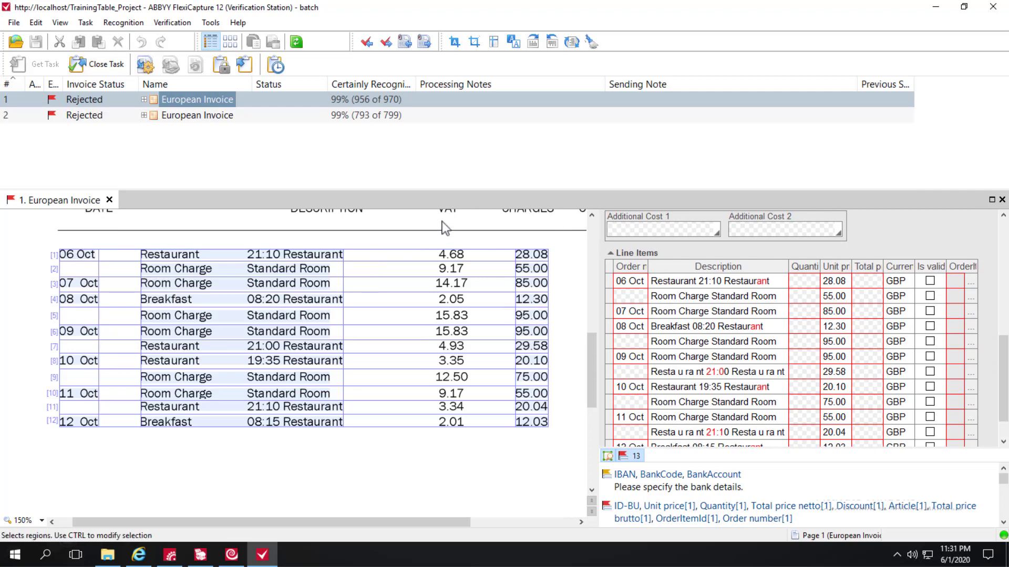
mouse_move(490, 433)
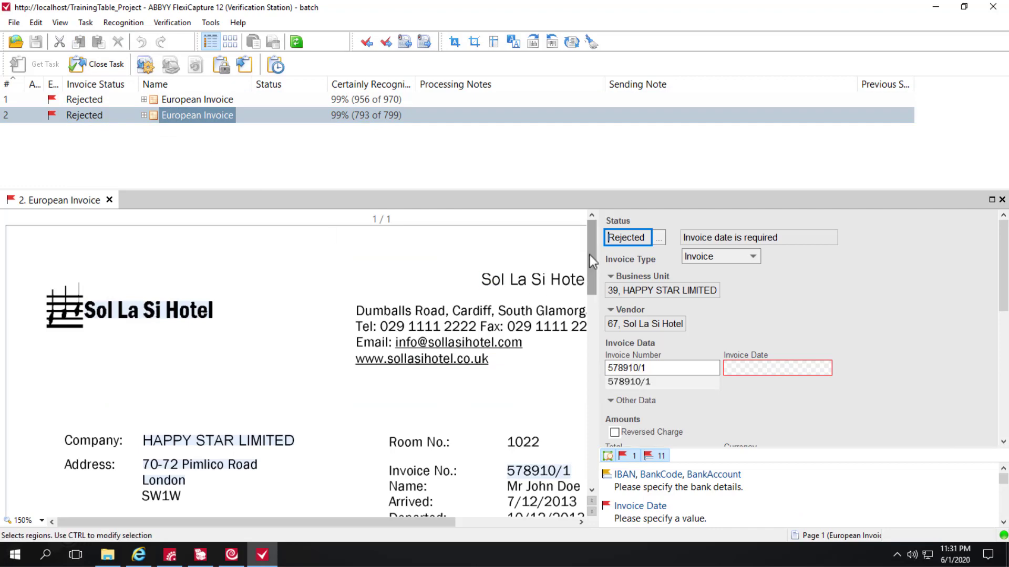
Scroll the second invoice's form to compare its ten December charge lines (7–10 Dec)
scroll("down", 3)
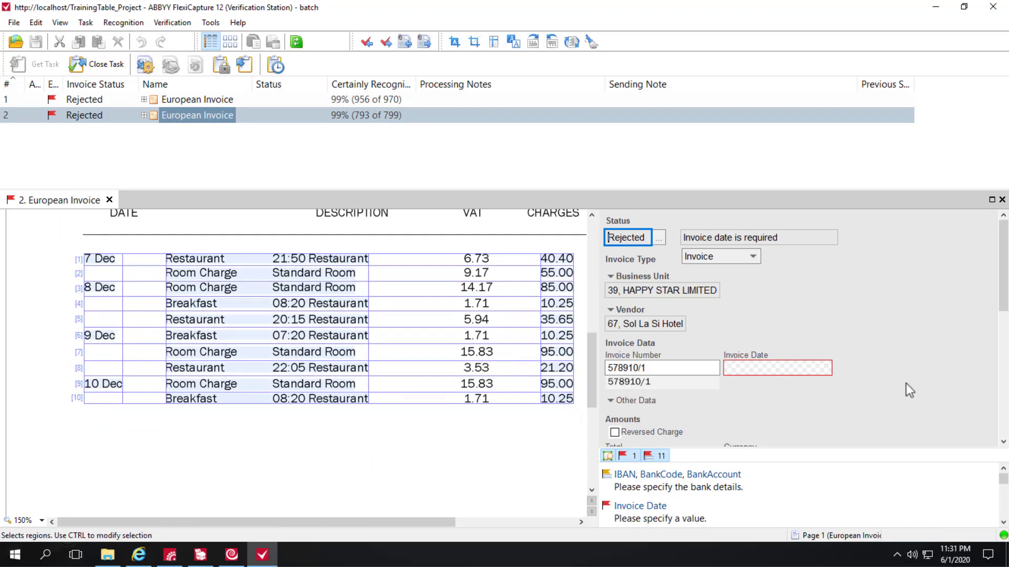
scroll("down", 3)
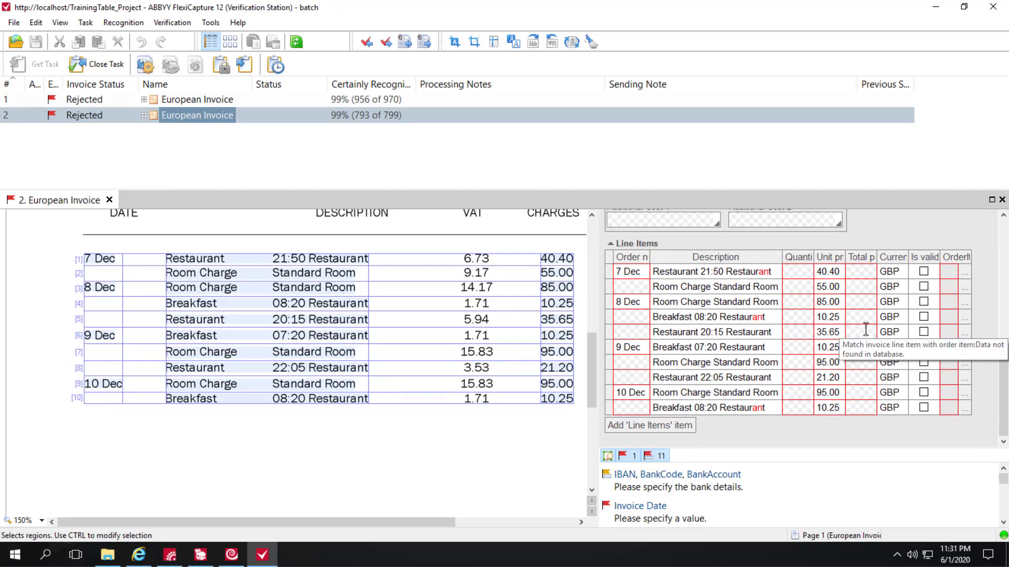
mouse_move(724, 312)
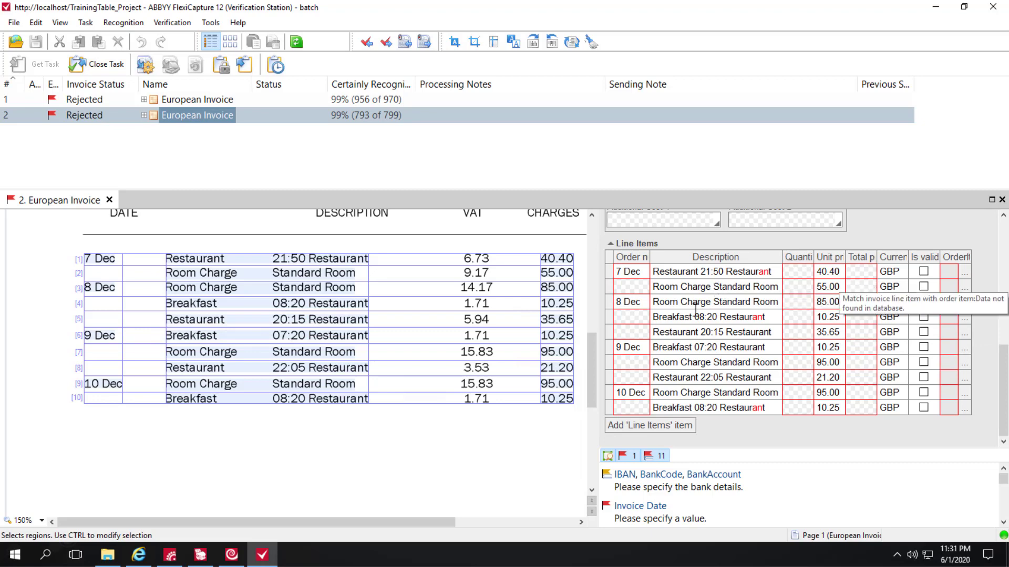
mouse_move(103, 339)
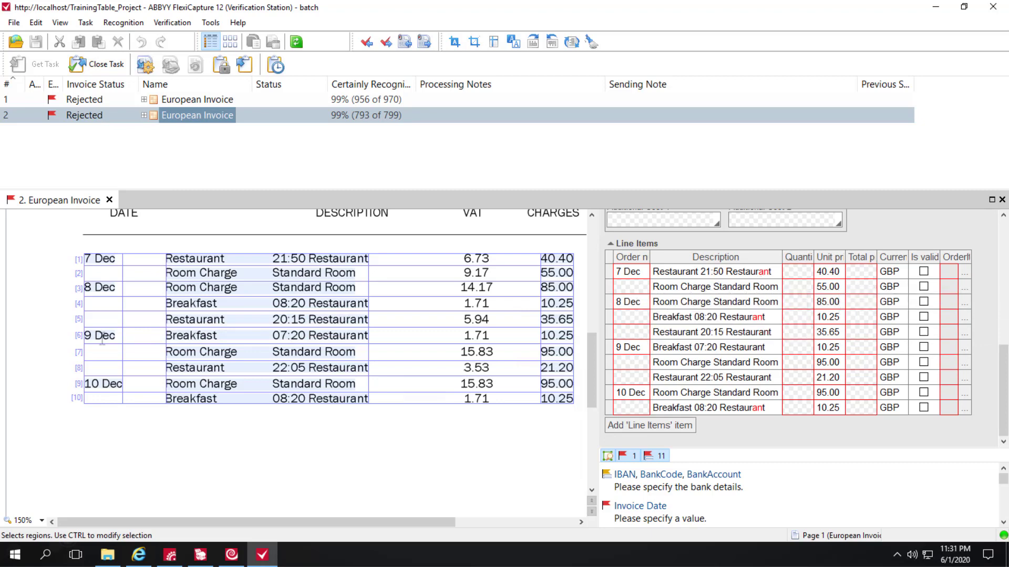